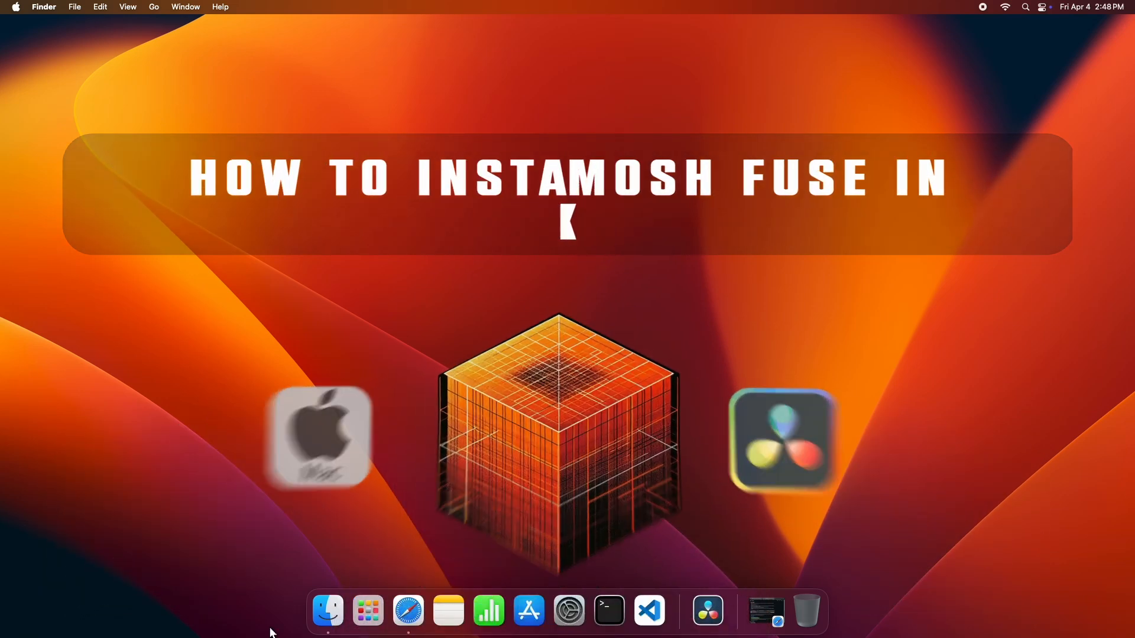
Step: Bring Safari forward showing Akascape's FFmpeg installation guide for Mac users
left_click(429, 610)
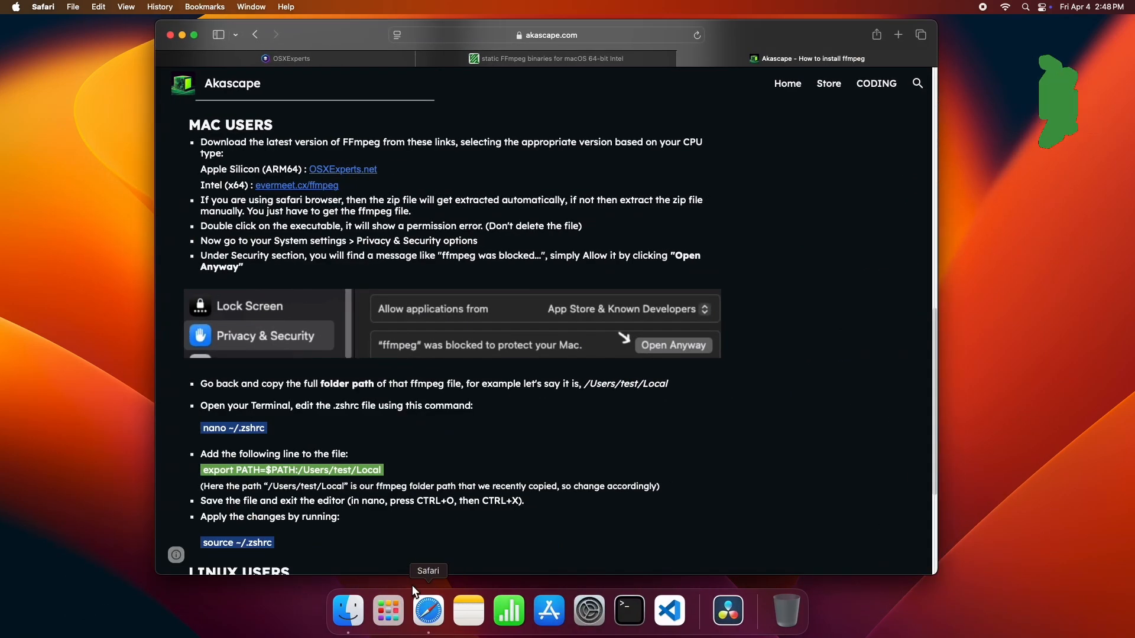
mouse_move(396, 184)
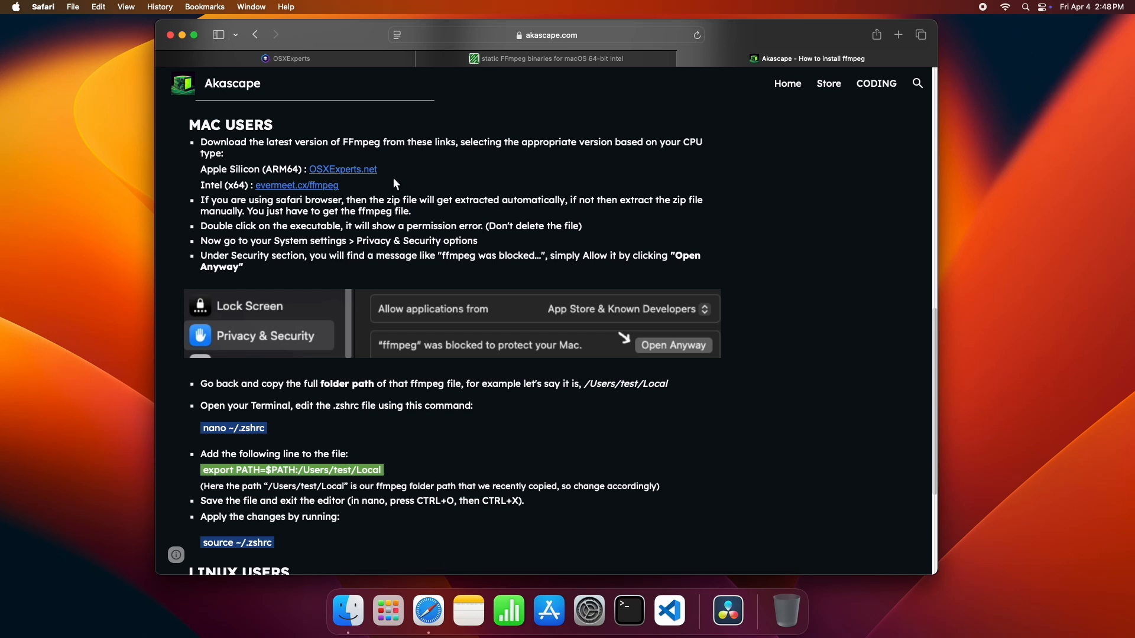
mouse_move(535, 89)
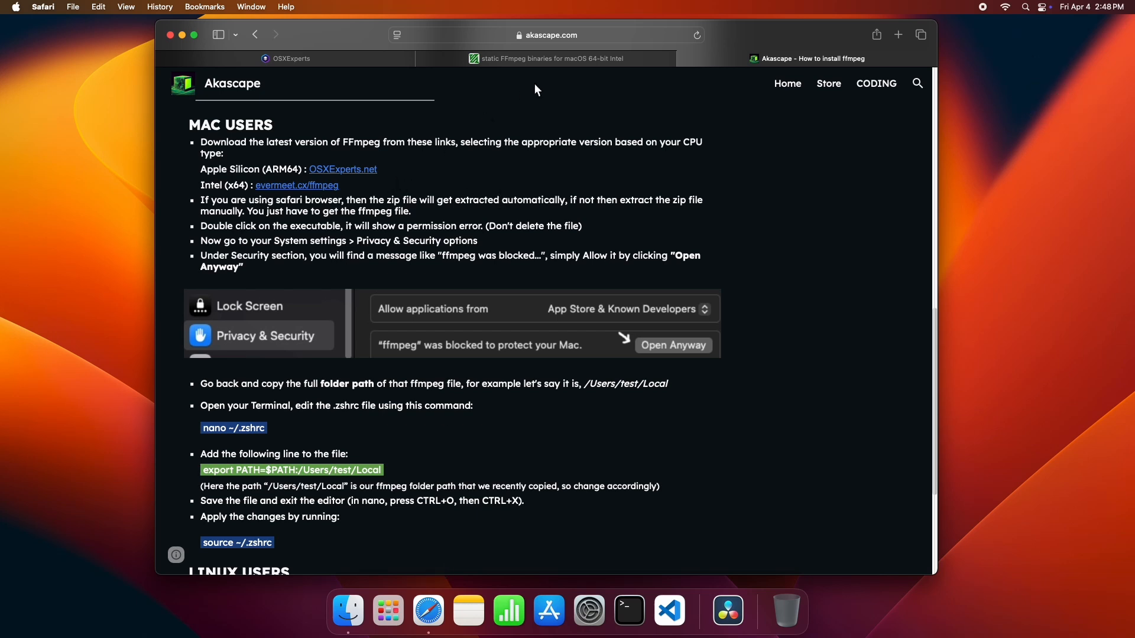
mouse_move(288, 109)
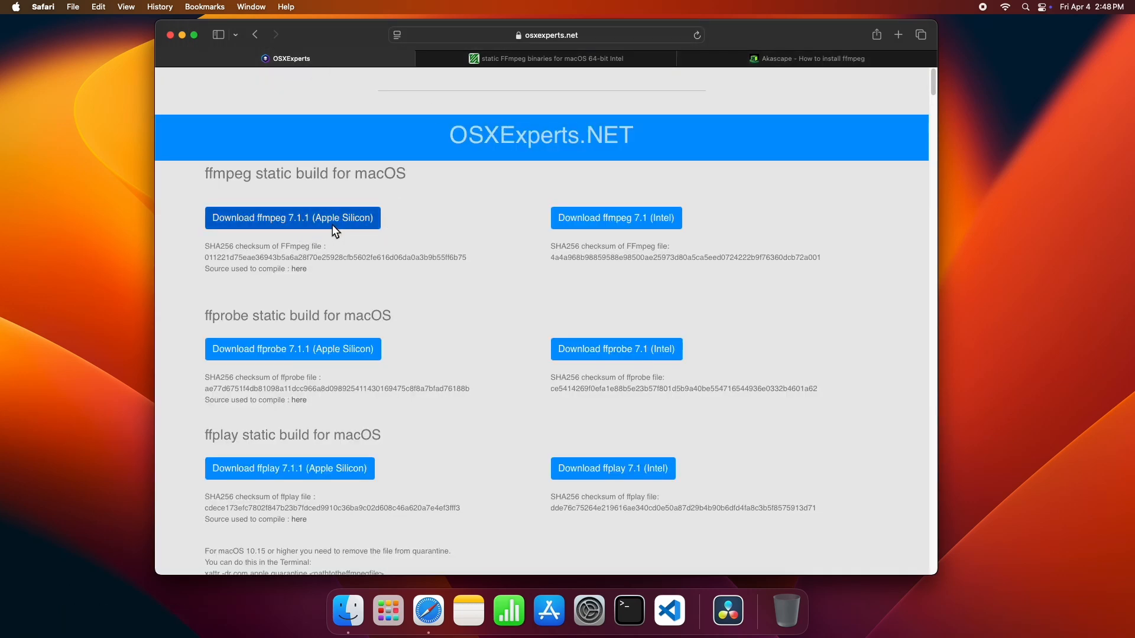
Step: Compare evermeet.cx's Intel binaries, then download the OSXExperts ffmpeg static build and check Downloads
left_click(548, 58)
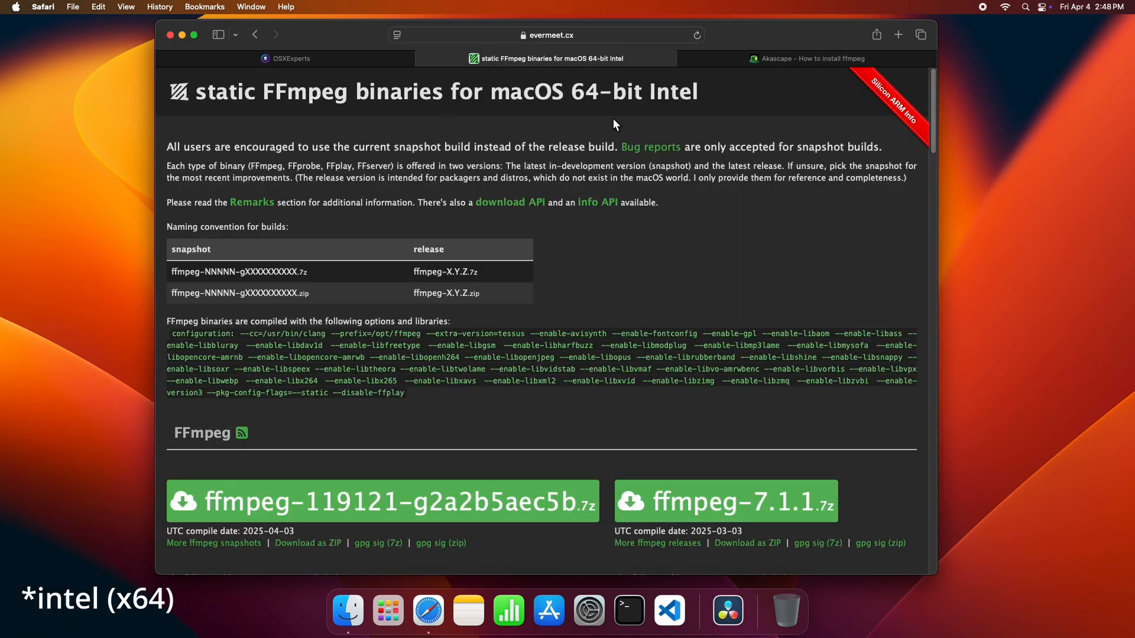
scroll("down", 3)
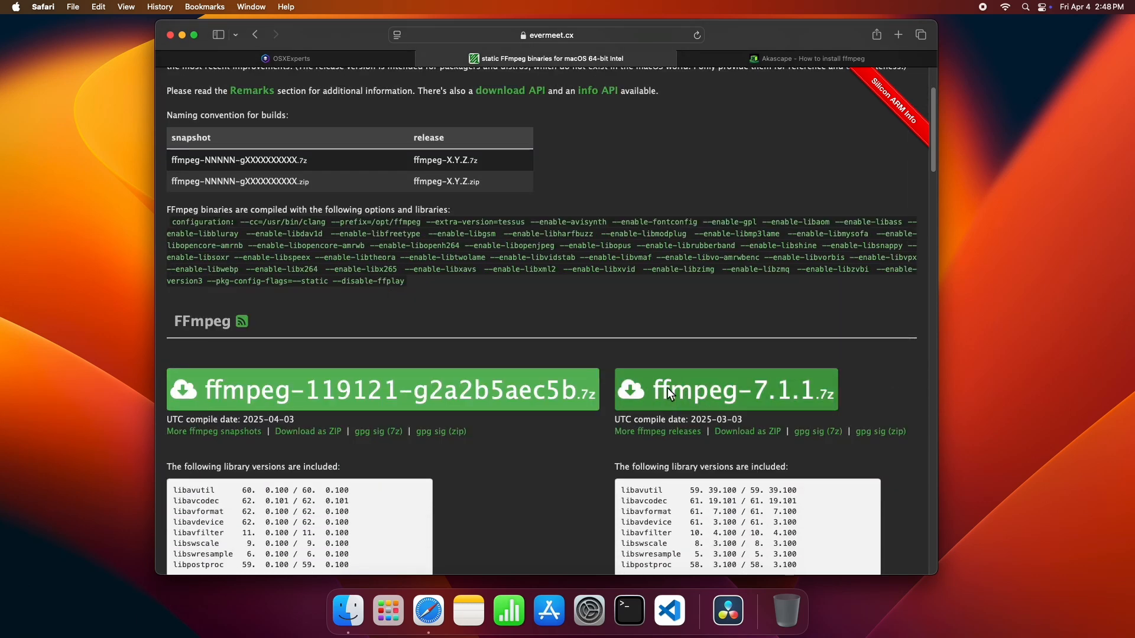
left_click(288, 59)
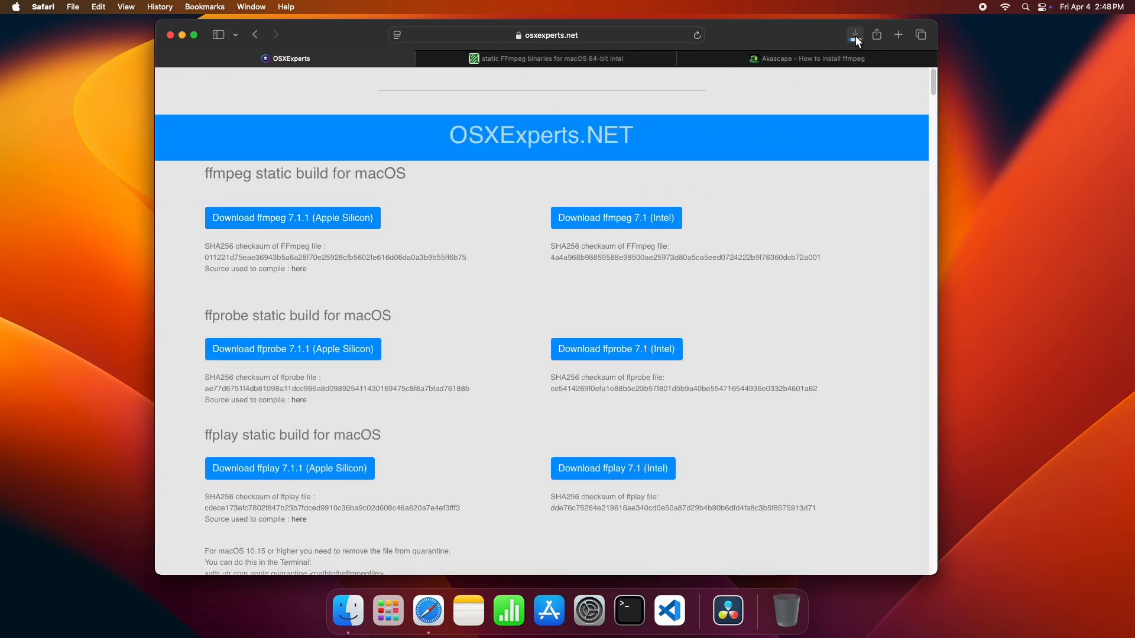
left_click(854, 35)
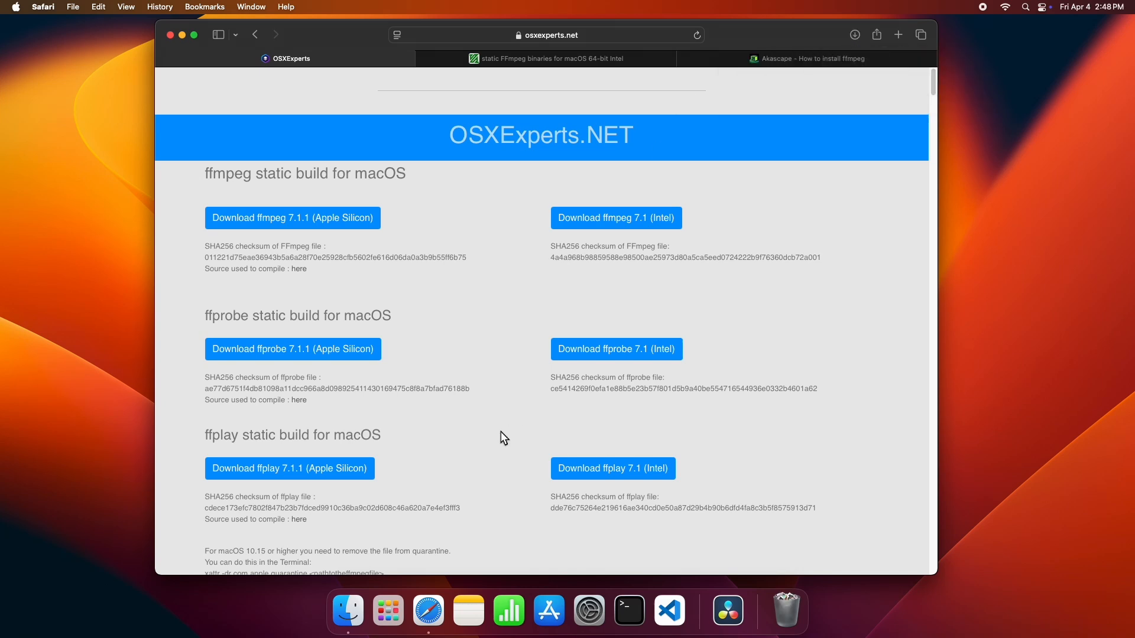
Step: Run the ffmpeg executable from Finder's Downloads and dismiss the 'ffmpeg Not Opened' alert
left_click(348, 610)
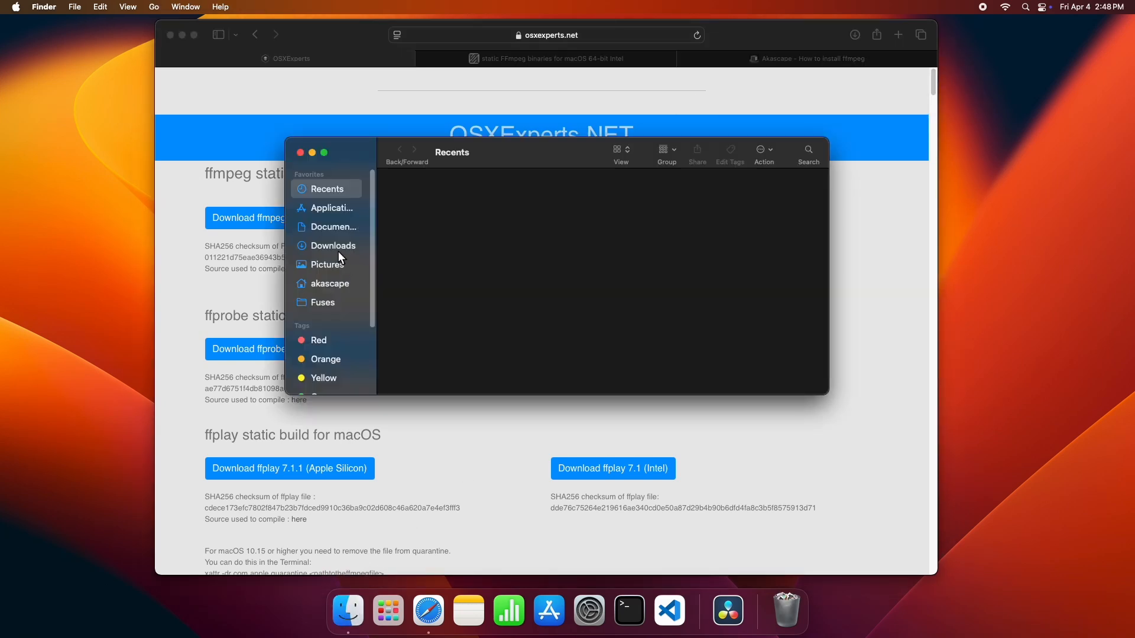
left_click(332, 245)
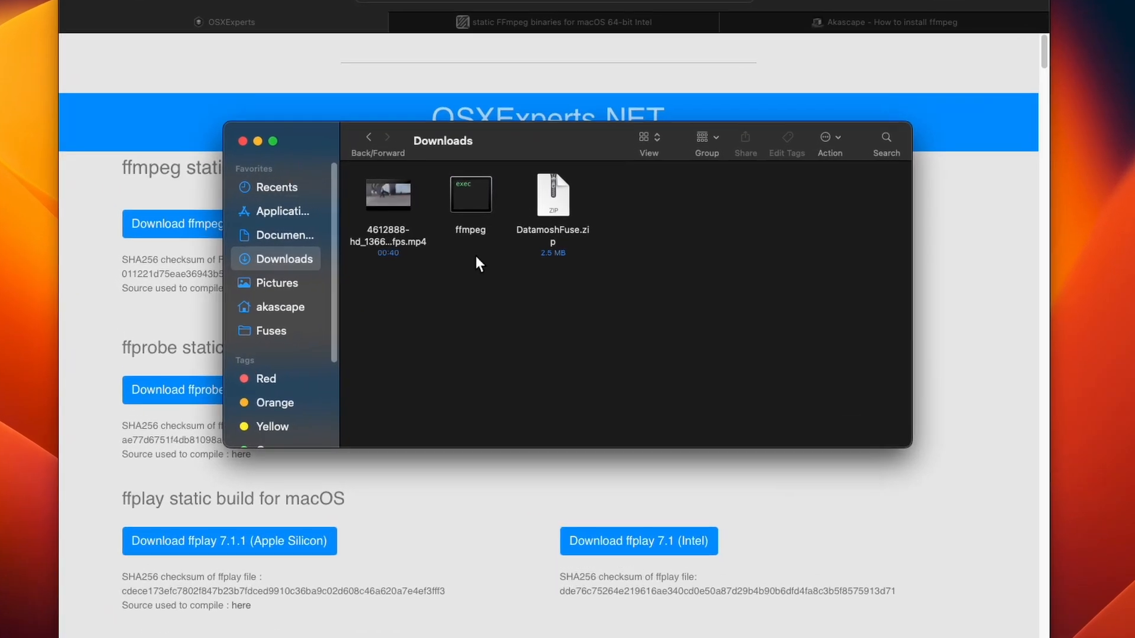
left_click(470, 193)
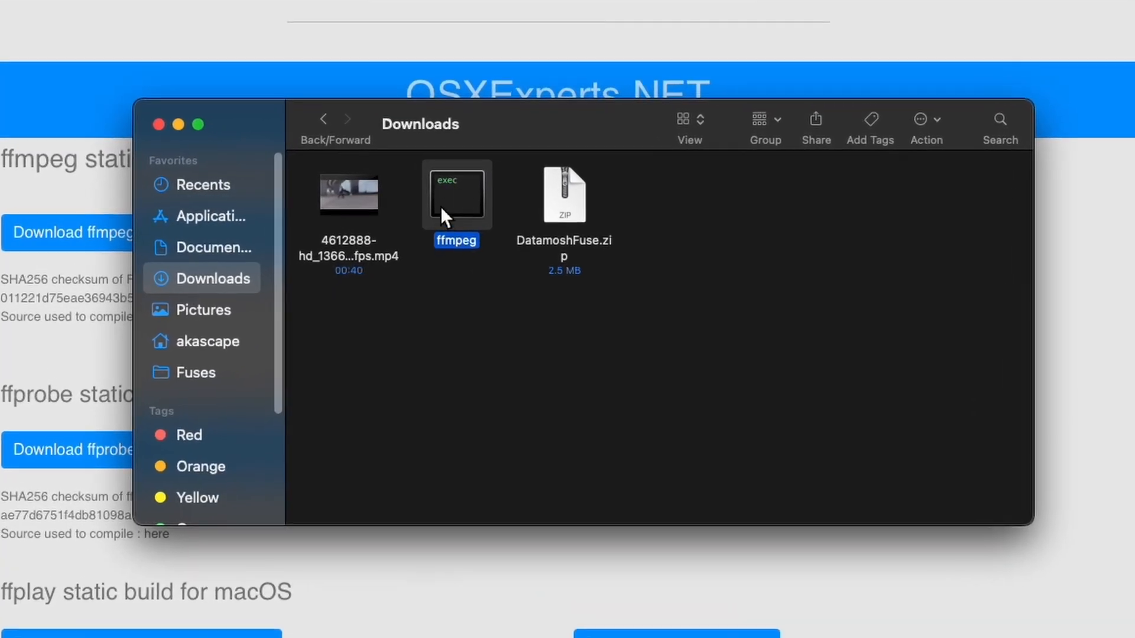
double_click(456, 194)
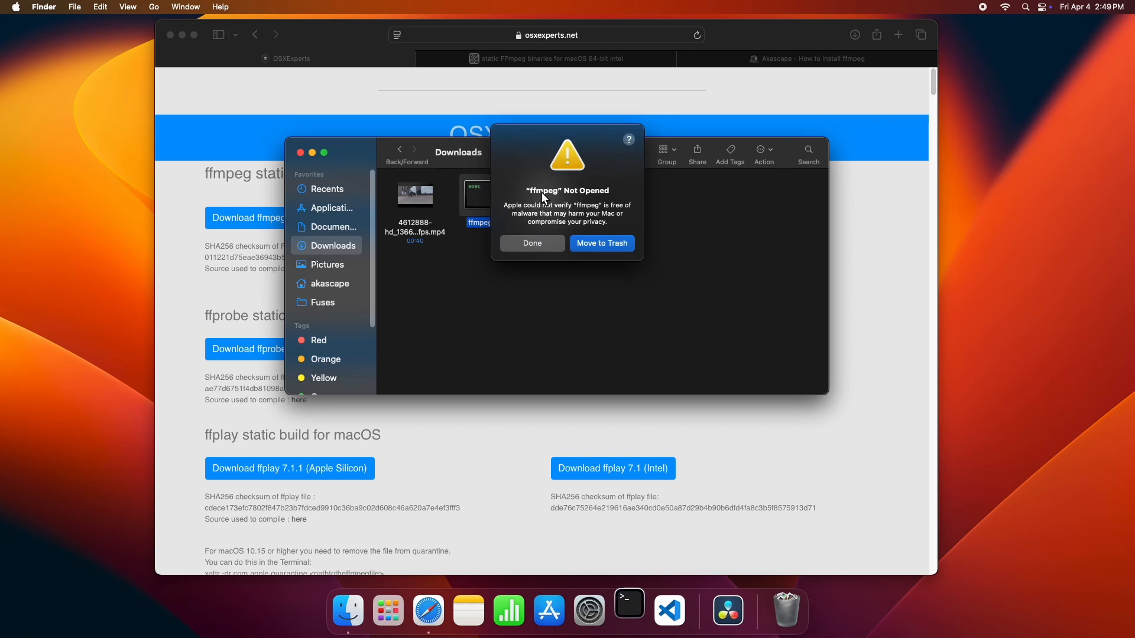
left_click(531, 242)
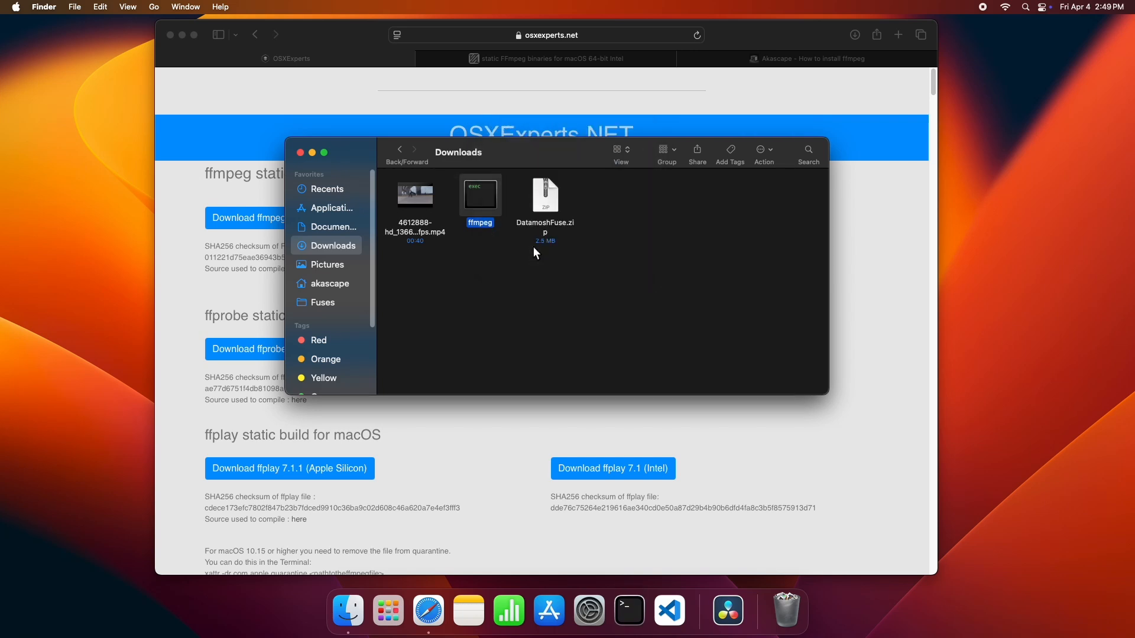
mouse_move(589, 610)
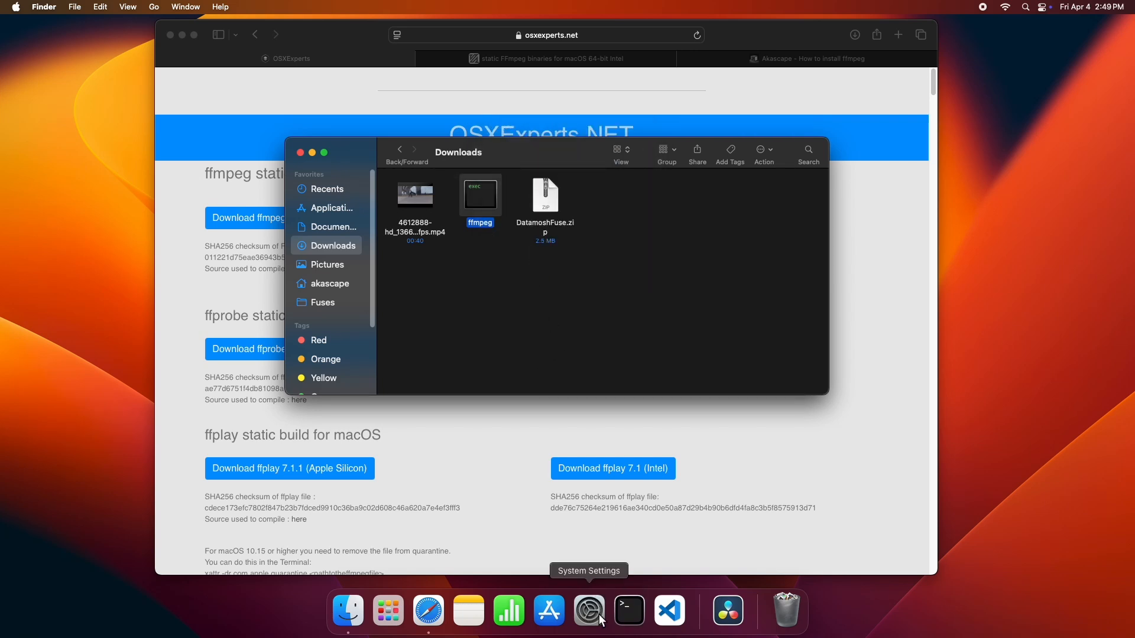
Step: Go to Privacy & Security in System Settings and scroll to the Security section
left_click(589, 610)
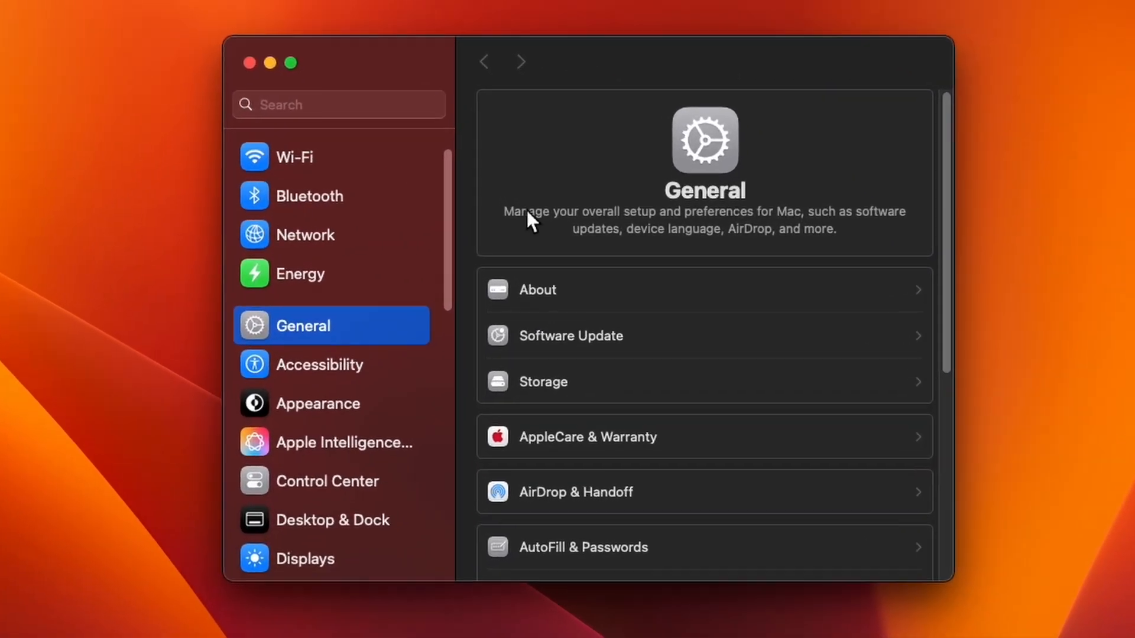
scroll("down", 3)
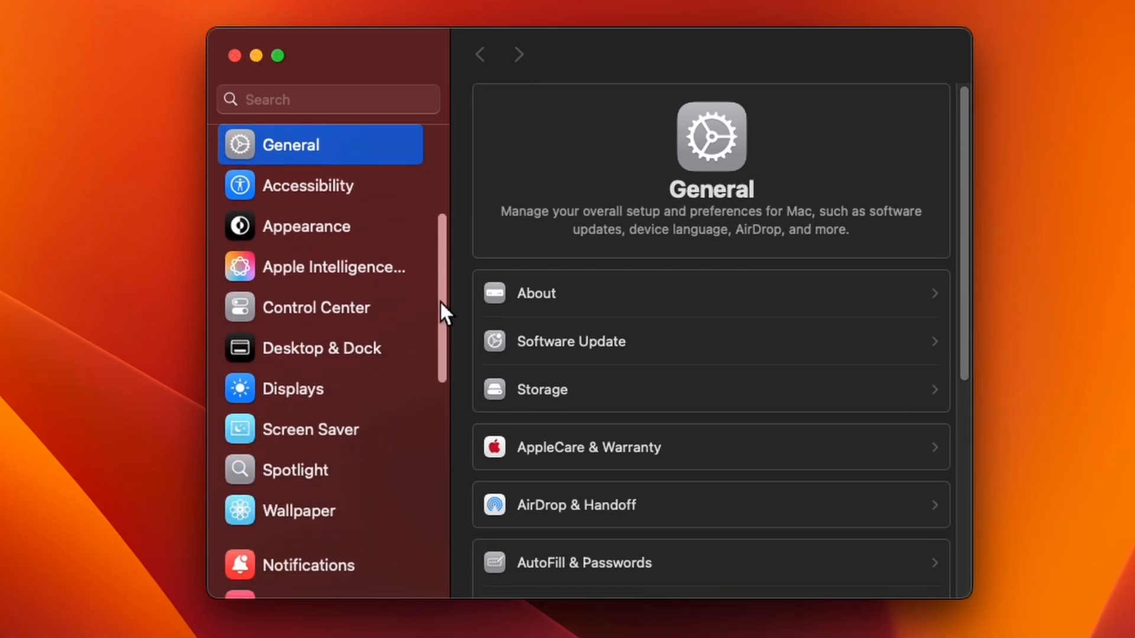
left_click(320, 454)
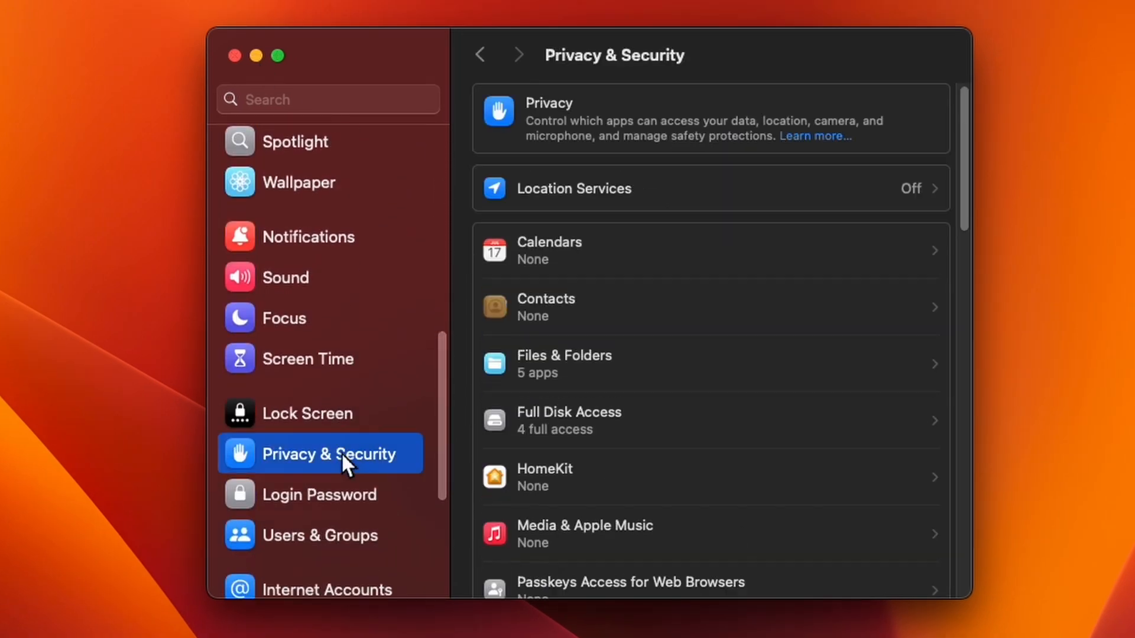
scroll("down", 3)
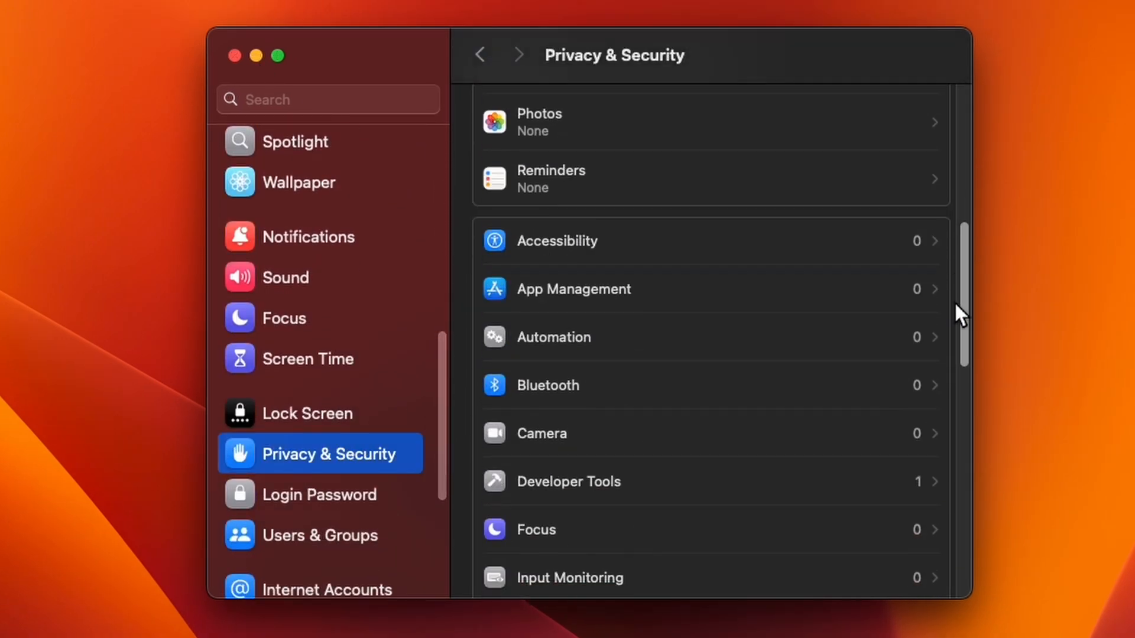
scroll("down", 3)
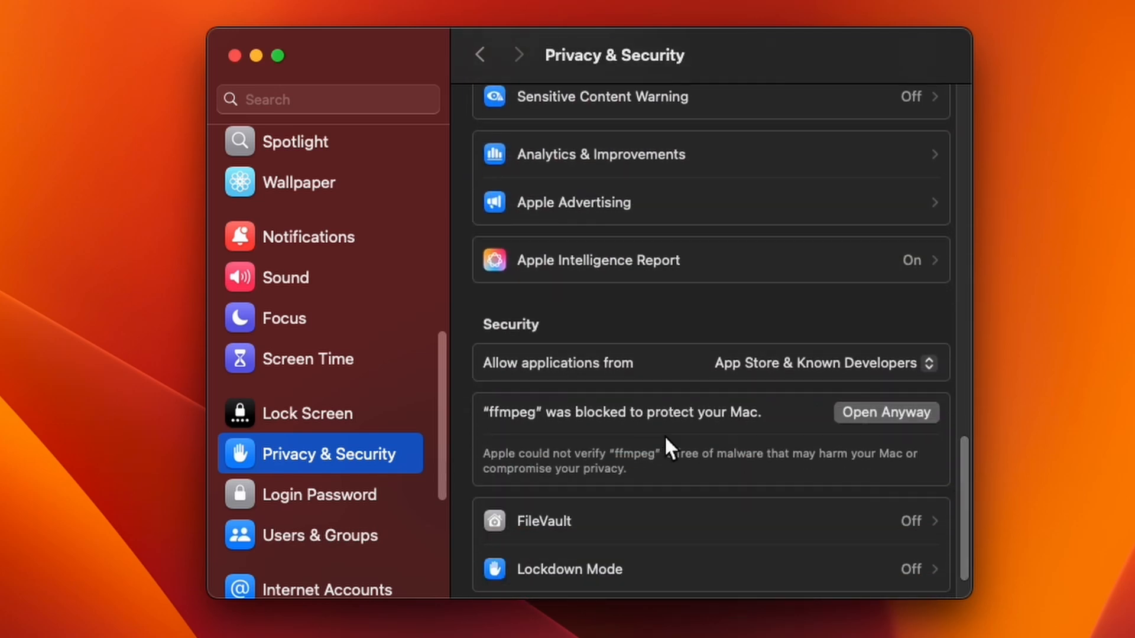
mouse_move(876, 430)
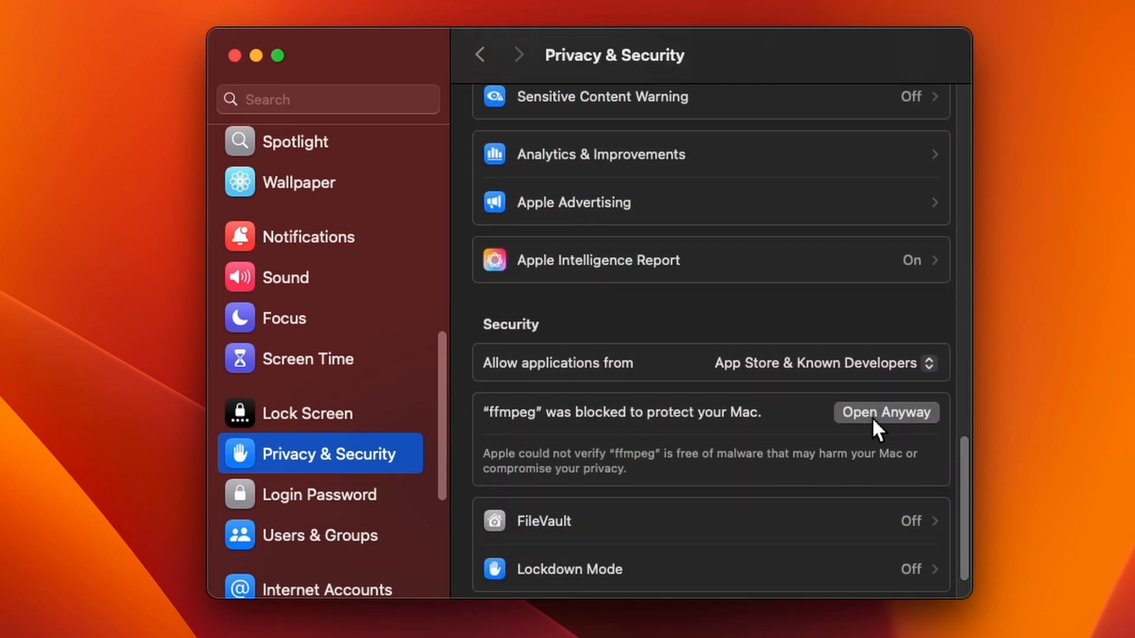
Step: Choose Open Anyway for ffmpeg, confirm the malware warning and enter the admin password
left_click(885, 412)
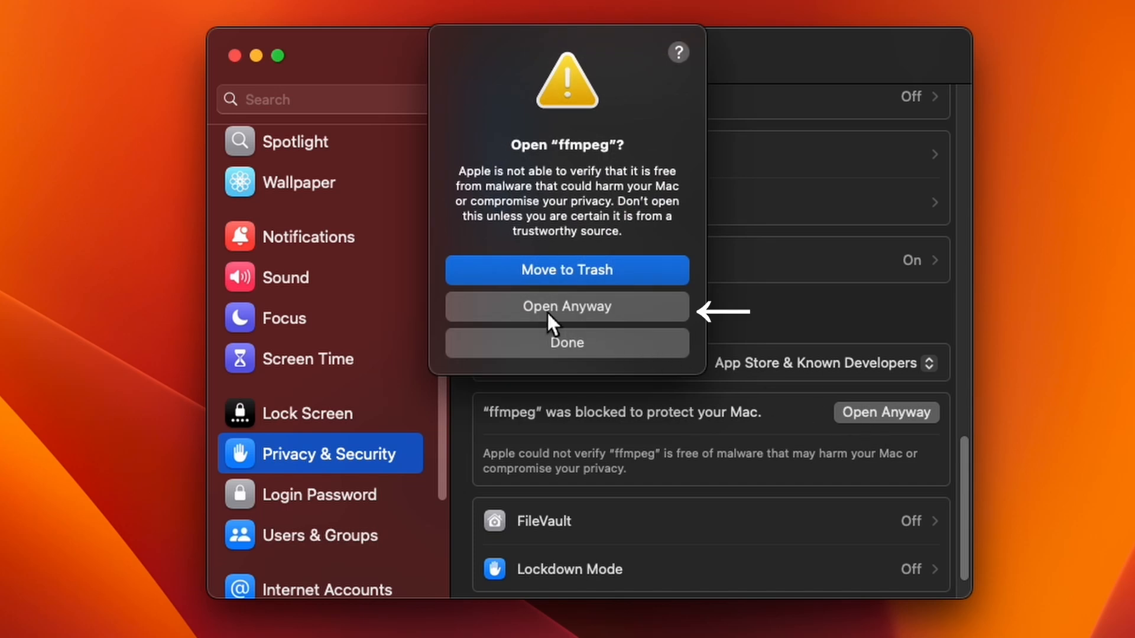
left_click(567, 306)
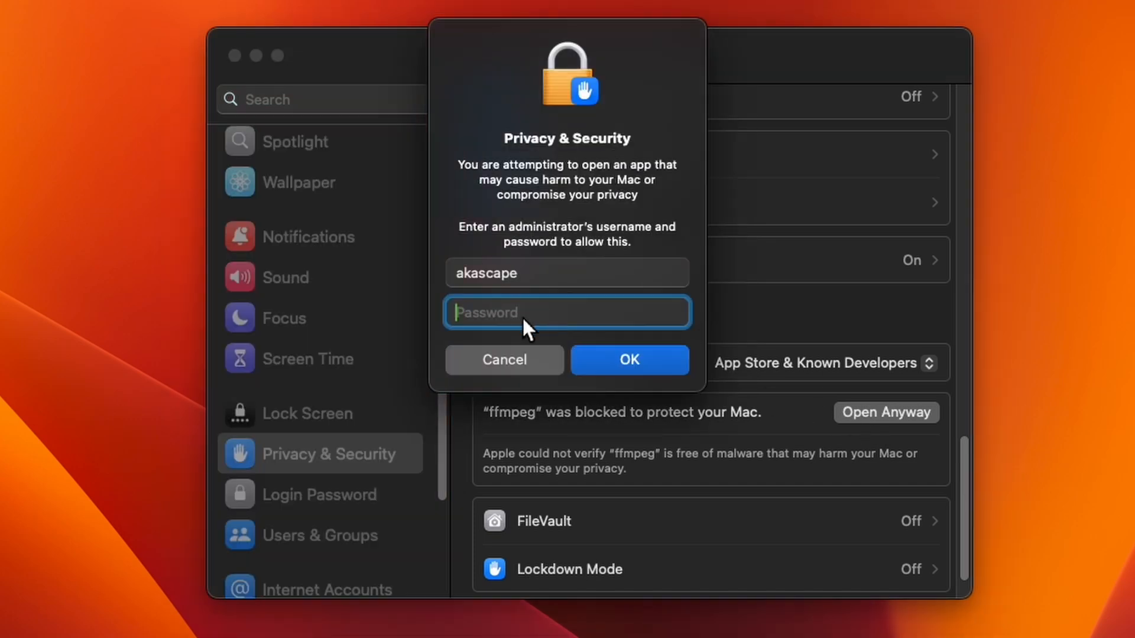
left_click(503, 360)
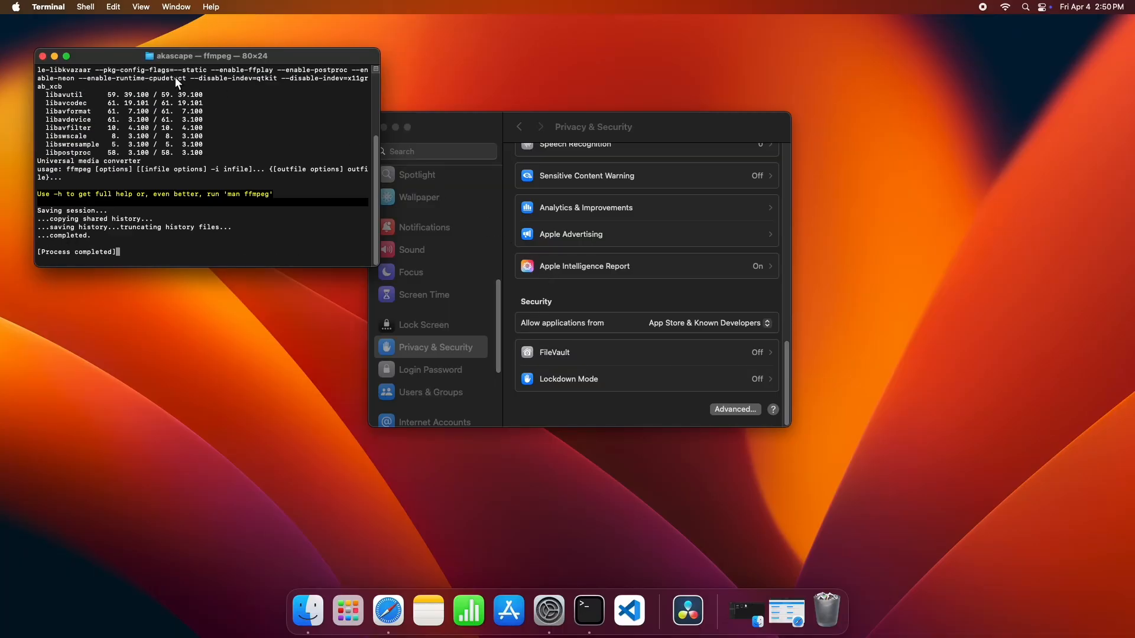
Step: Centre the Terminal window showing ffmpeg's version and usage output with Process completed
left_click_drag(210, 56, 406, 124)
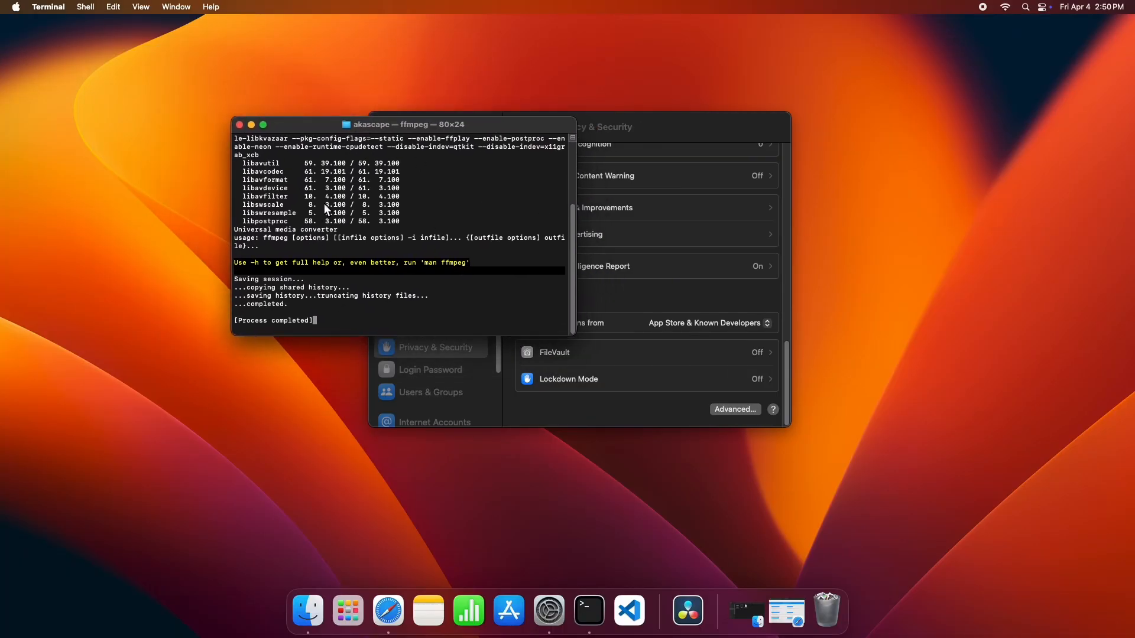
left_click(237, 125)
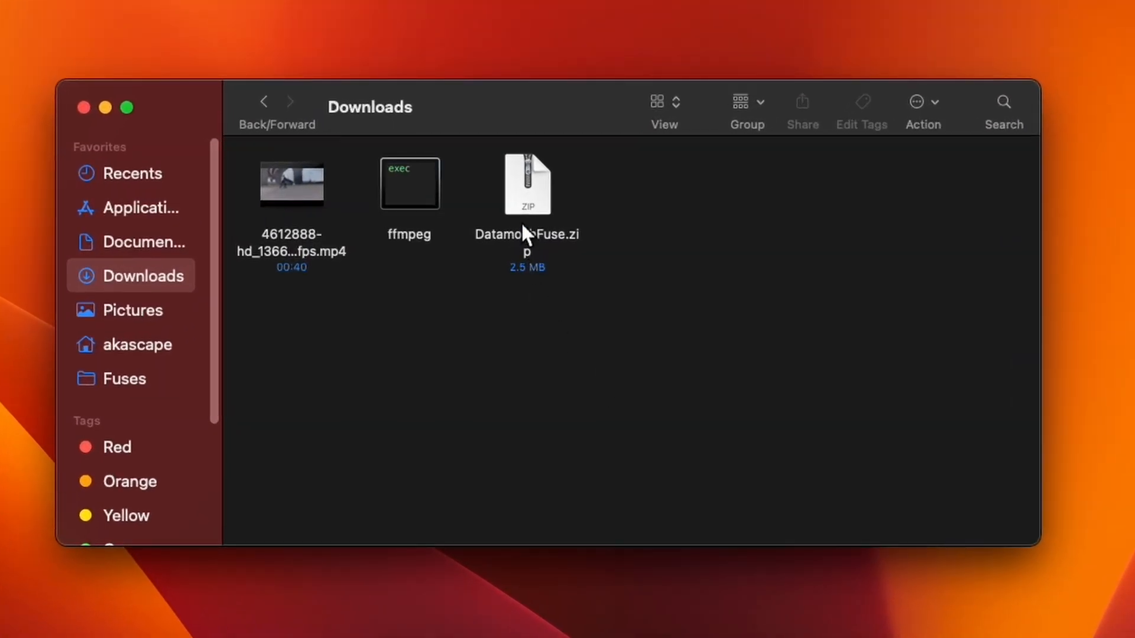
Step: Extract DatamoshFuse.zip with Archive Utility and select the two .fuse files in the extracted folder
right_click(527, 183)
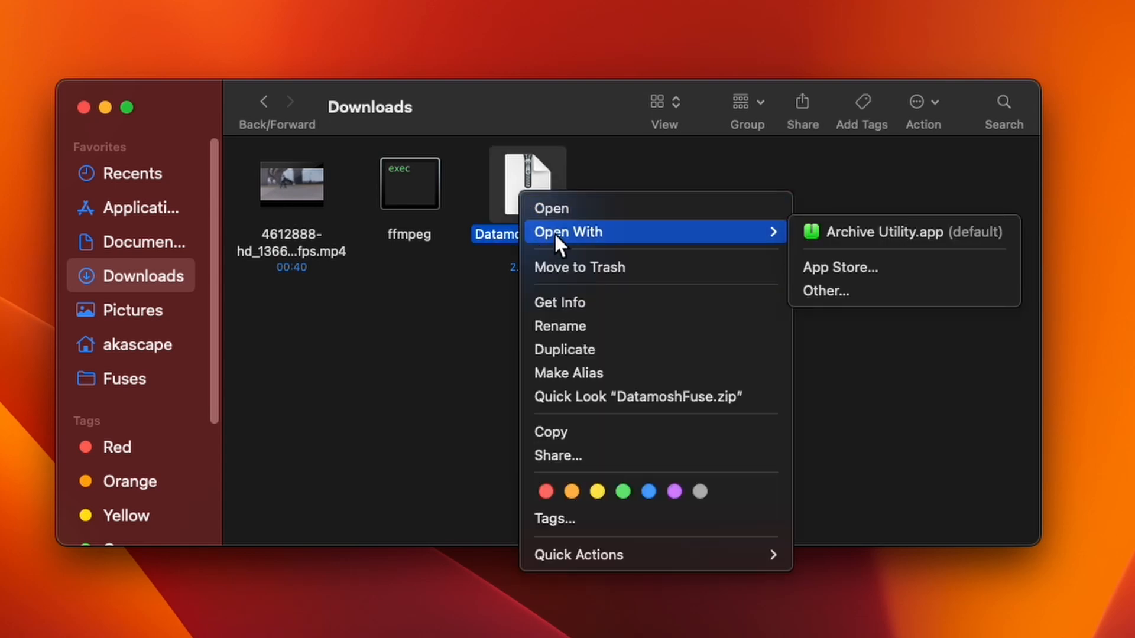
left_click(884, 232)
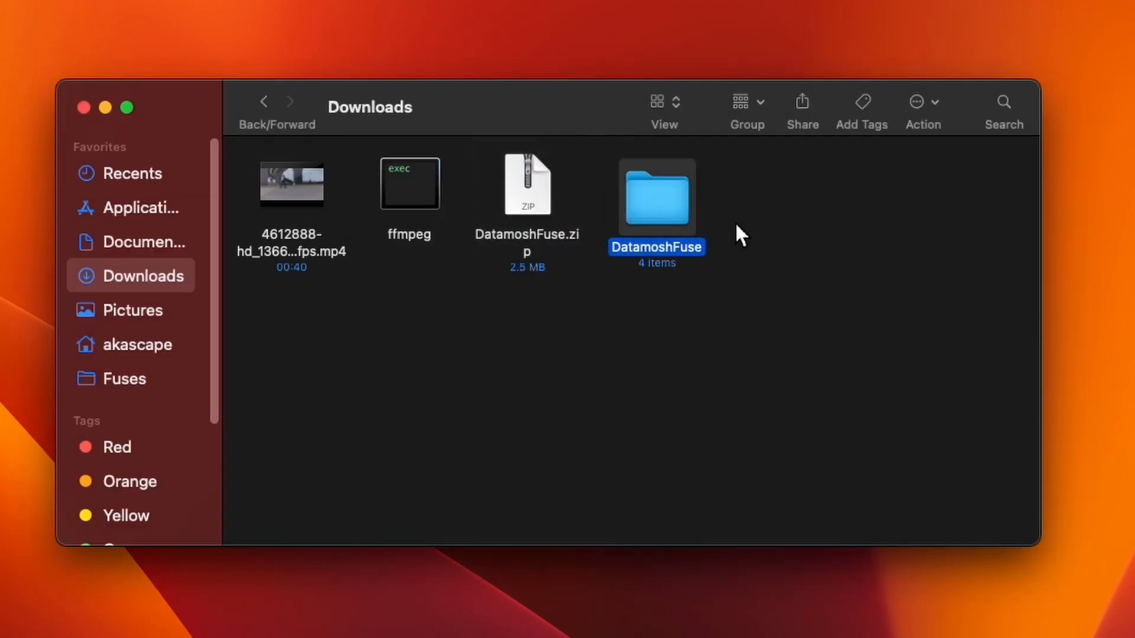
mouse_move(673, 216)
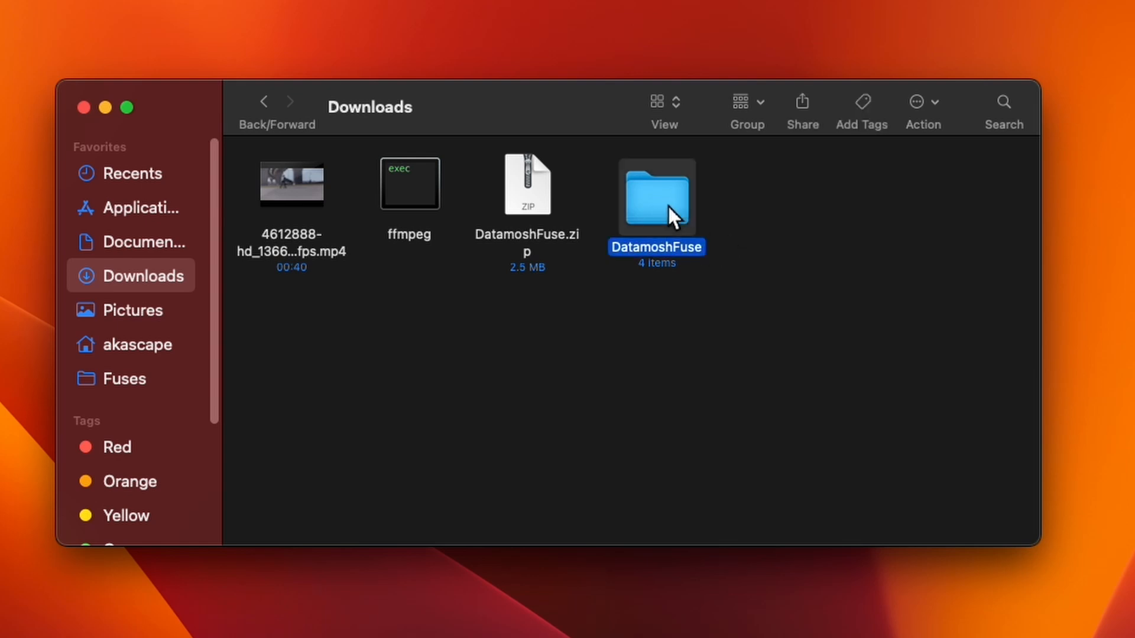
double_click(655, 196)
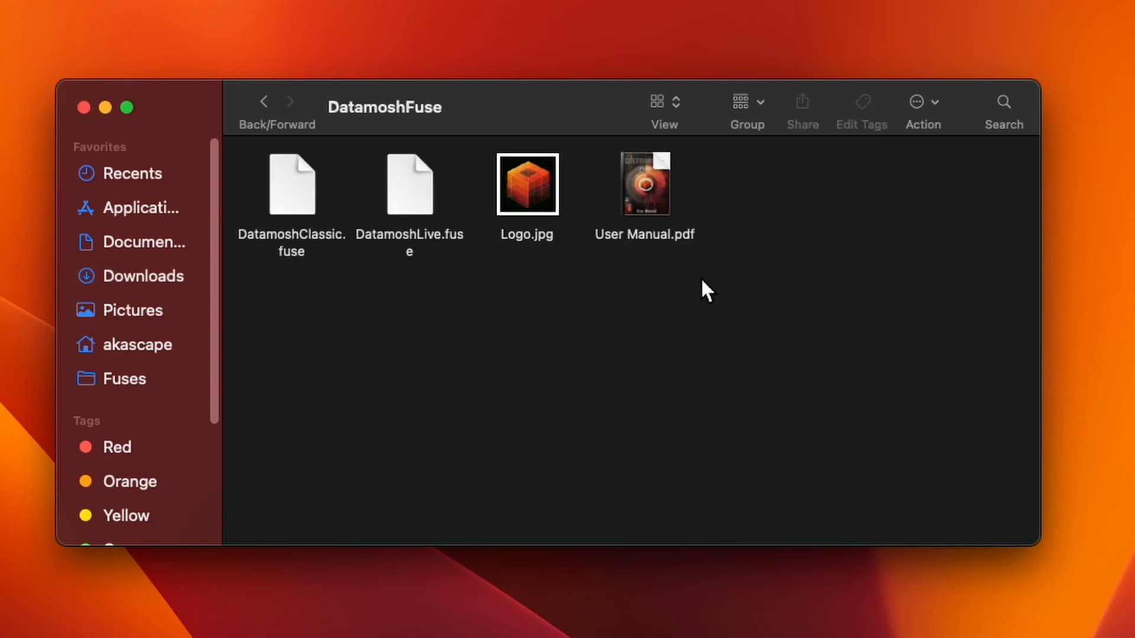
right_click(291, 184)
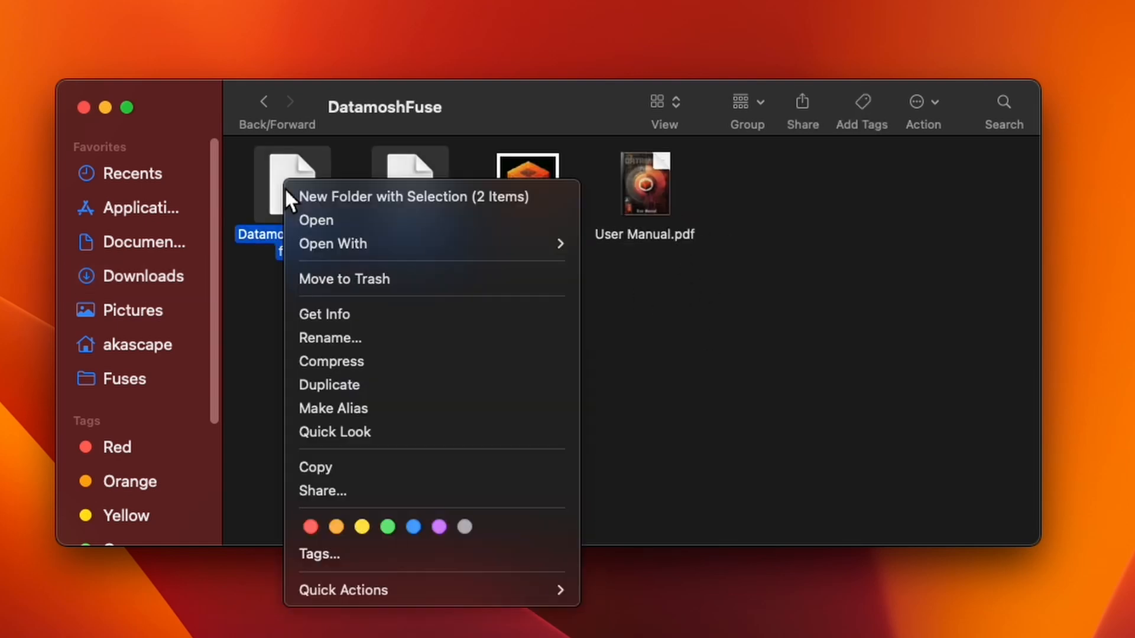
mouse_move(334, 467)
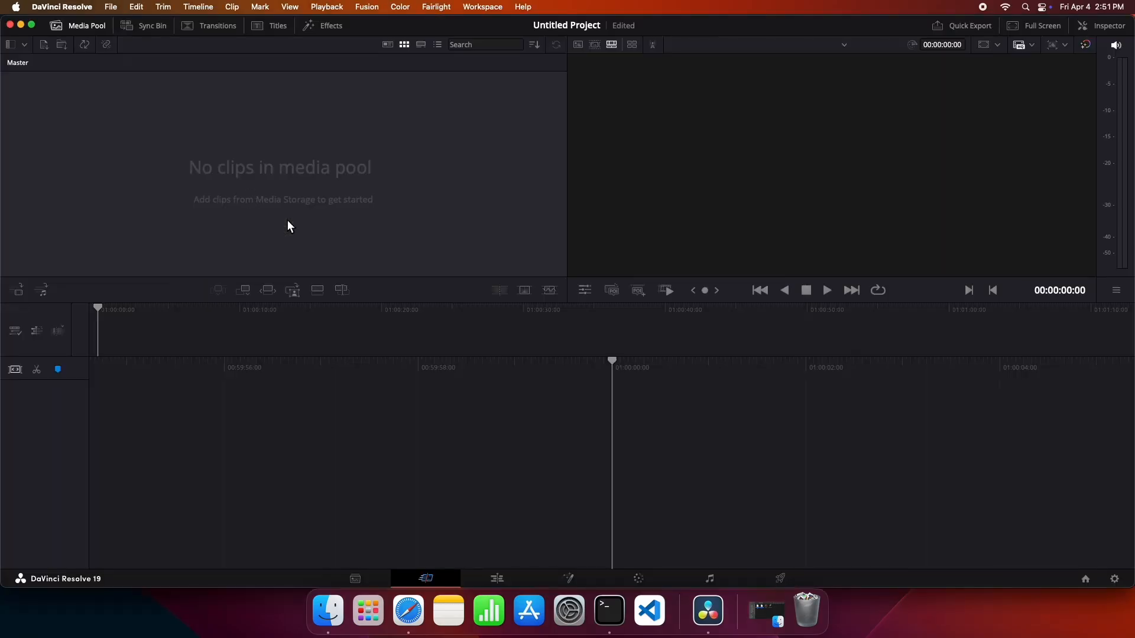
Step: Bring up Fusion Settings' Path Map with the Fuses entry offering its Show Folder options
left_click(568, 578)
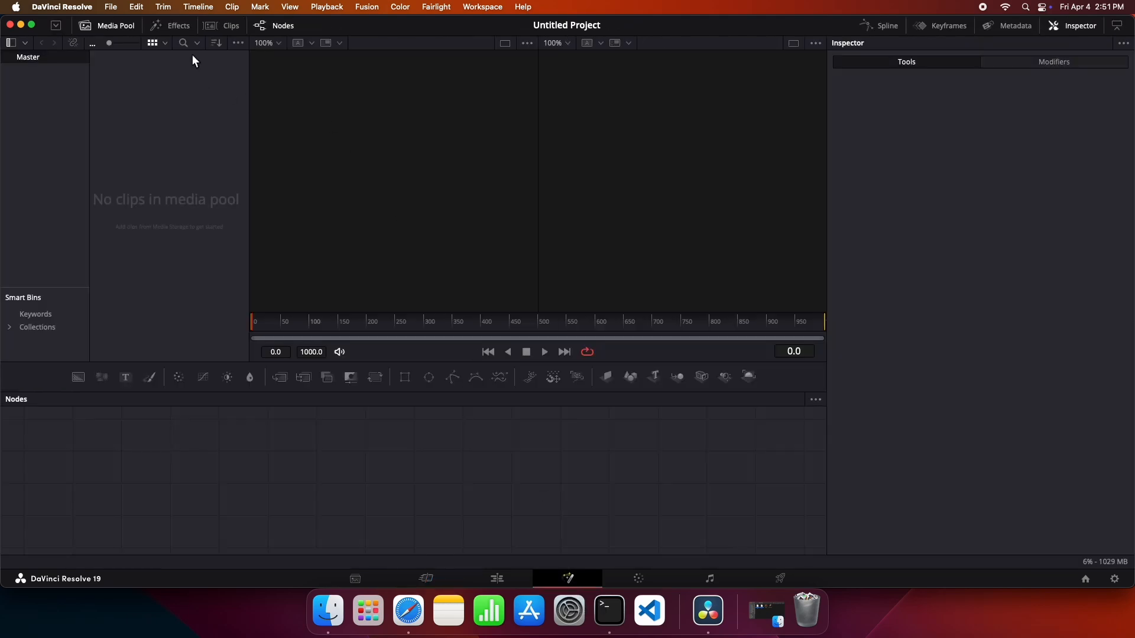
left_click(366, 6)
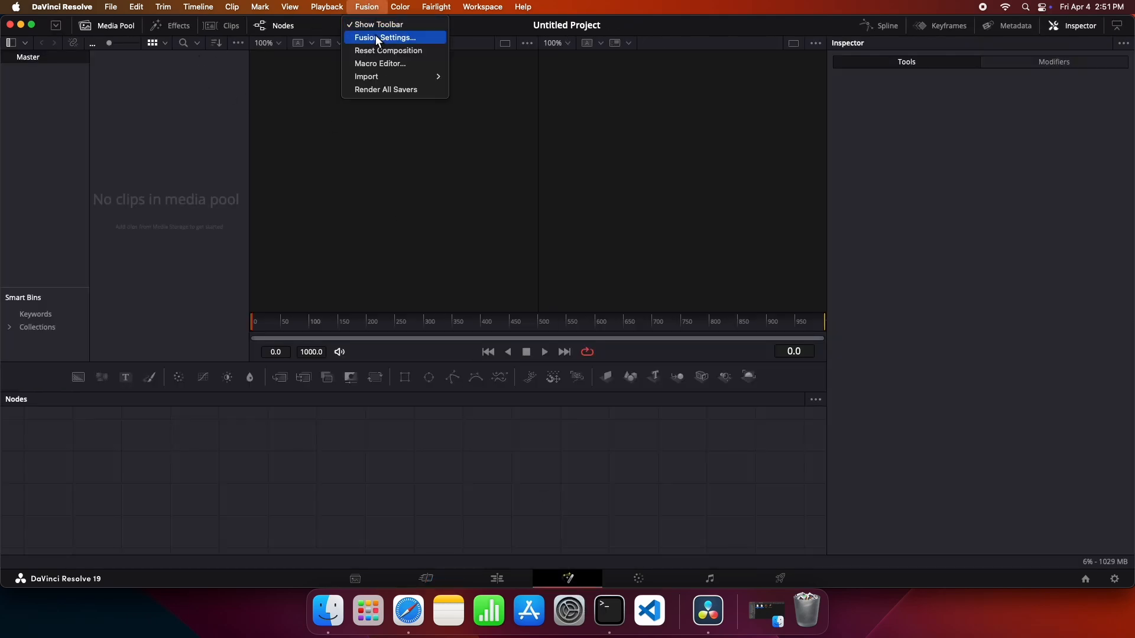
left_click(384, 37)
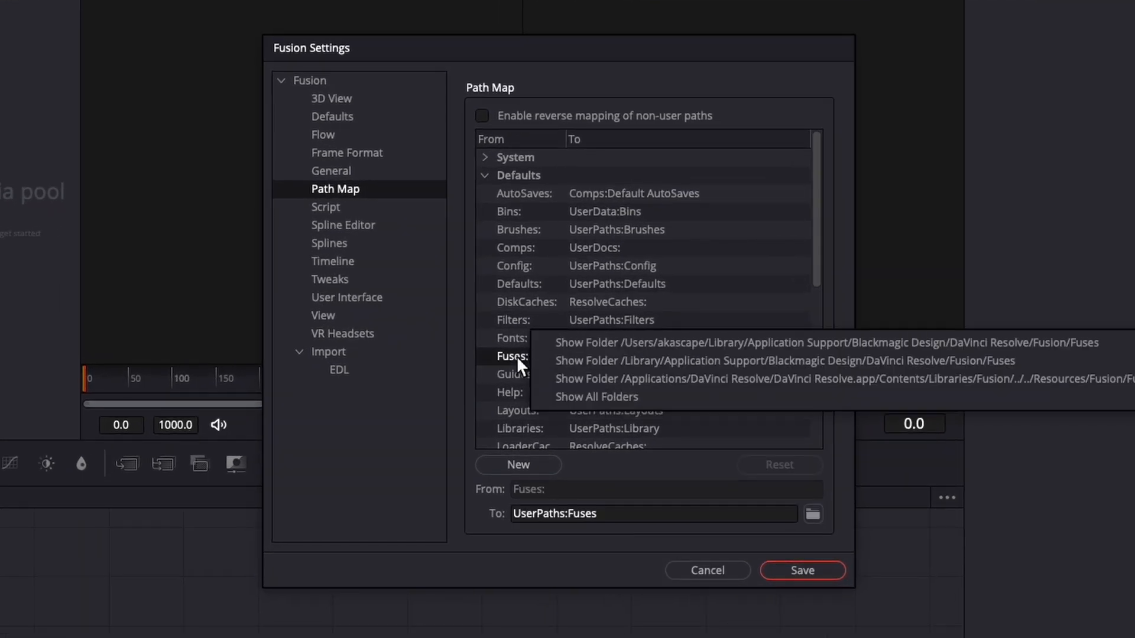
mouse_move(574, 371)
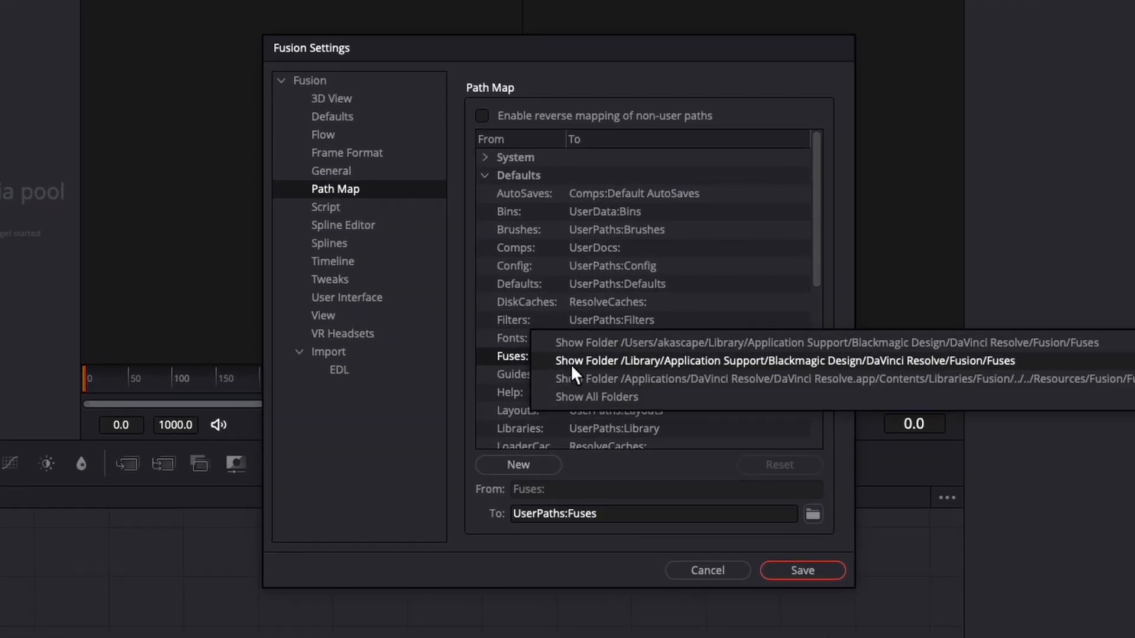
Step: Paste the DatamoshClassic and DatamoshLive fuse files into Resolve's Fuses folder and close it
left_click(776, 360)
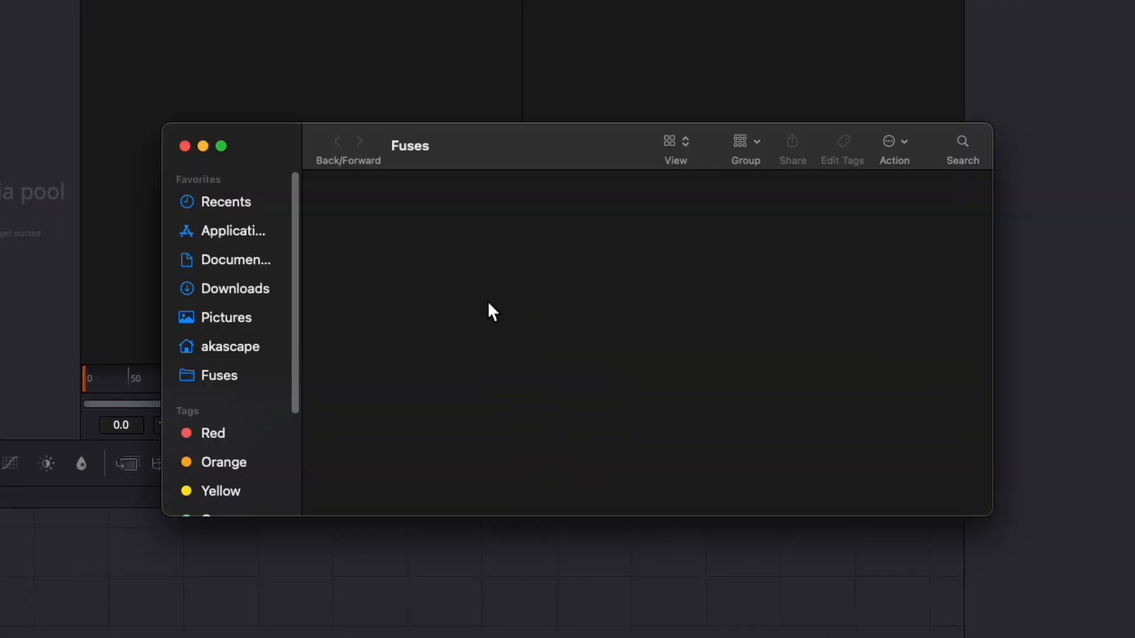
right_click(492, 312)
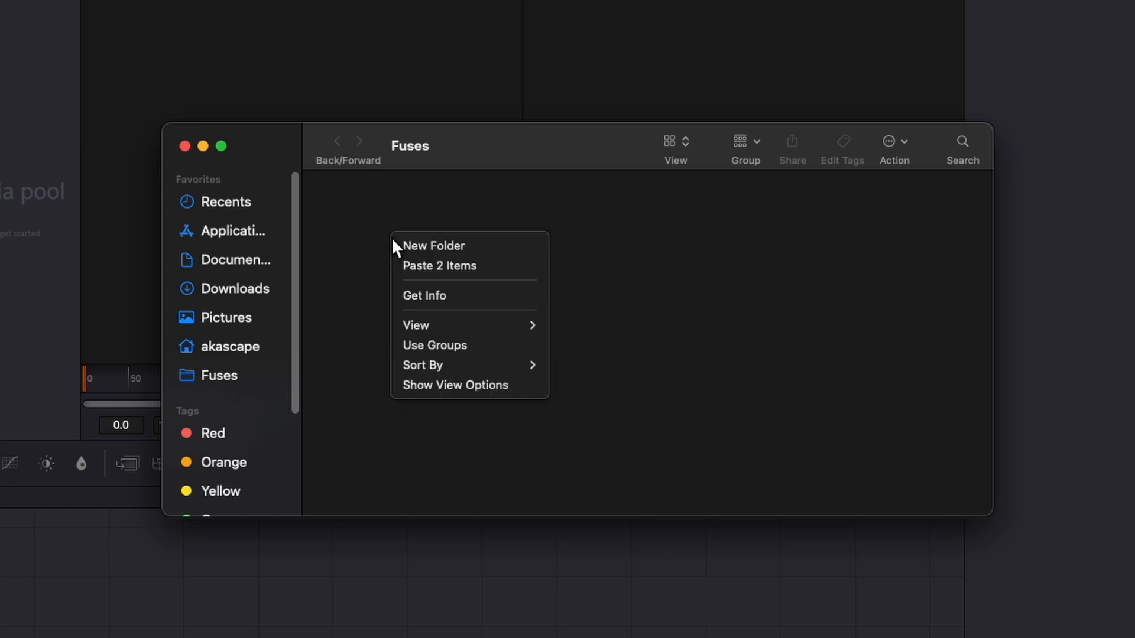
mouse_move(435, 270)
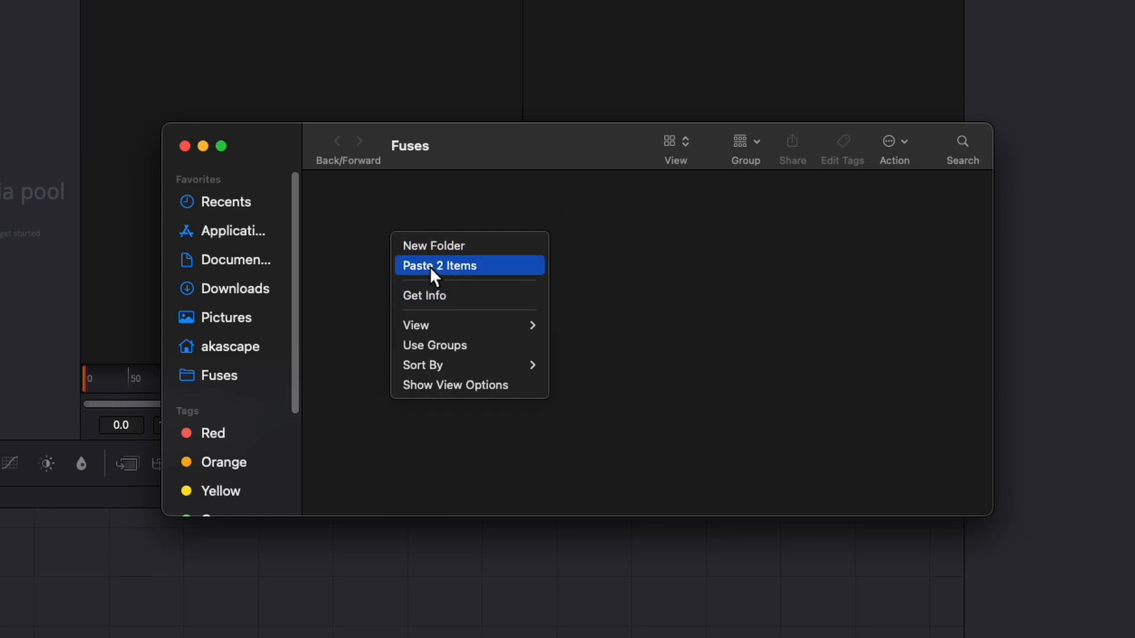
left_click(438, 265)
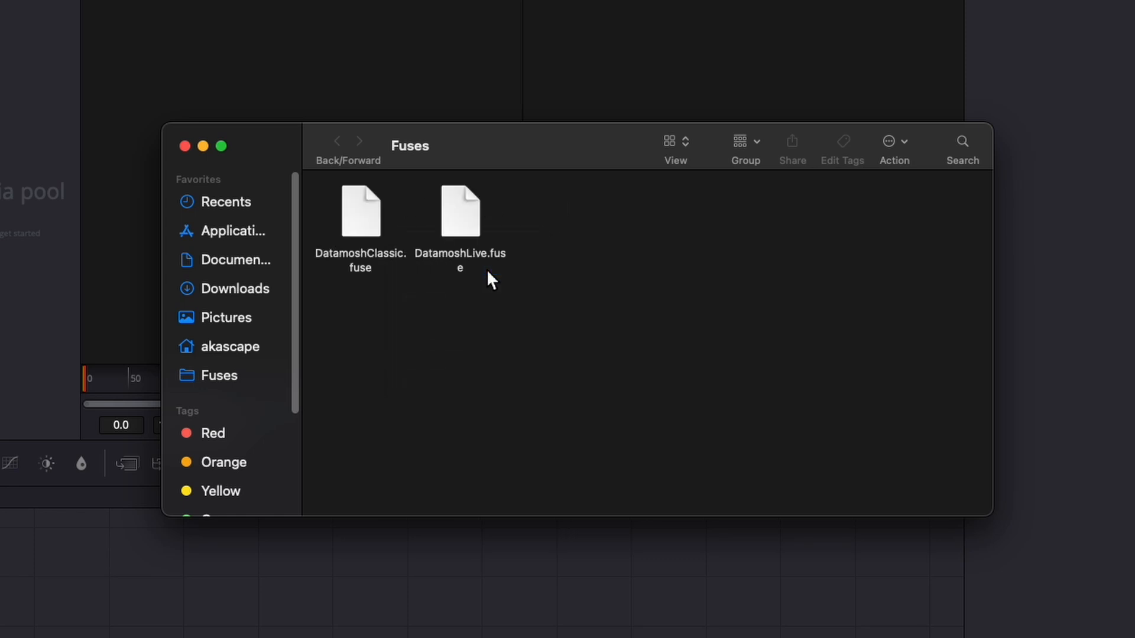
mouse_move(219, 154)
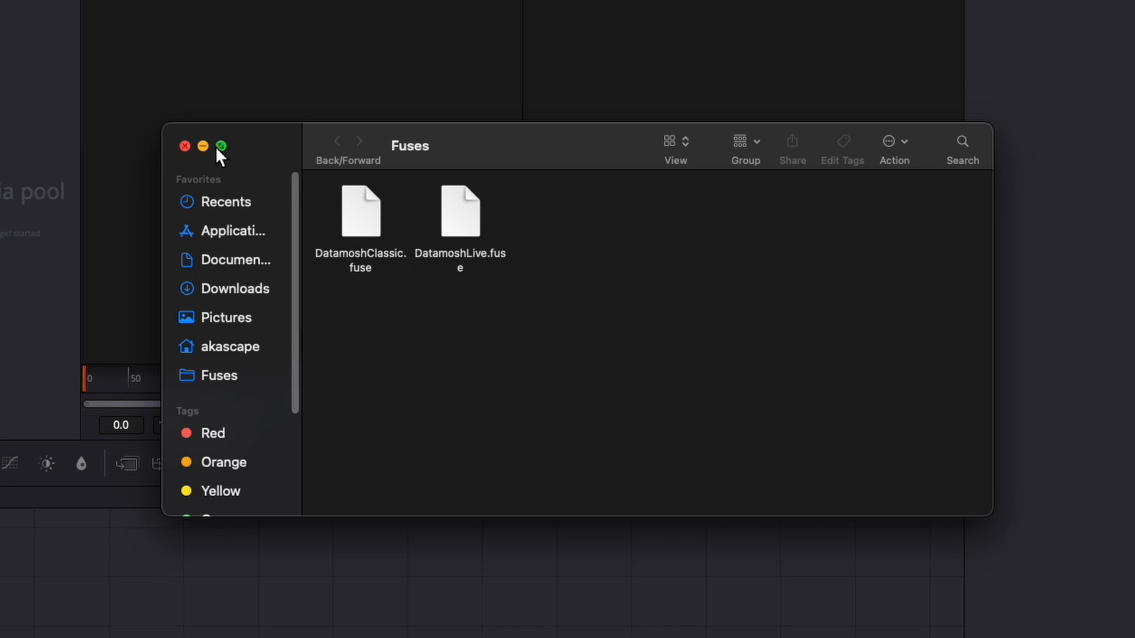
left_click(184, 147)
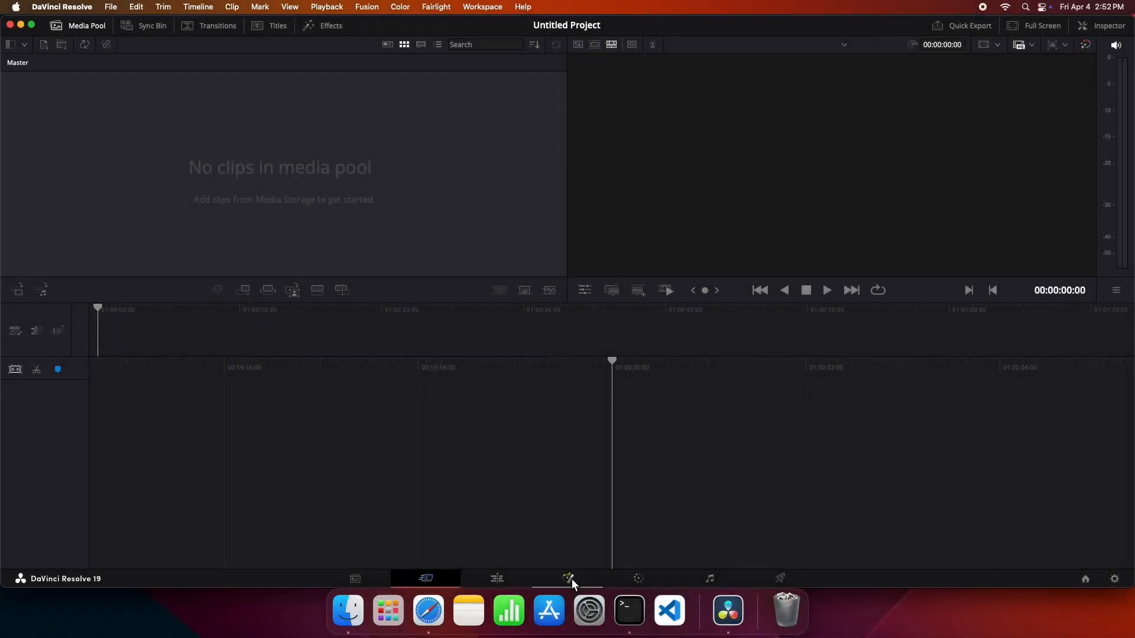
Step: Insert a Datamosh (Classic) node and set its FFmpeg Path to Downloads/ffmpeg
left_click(567, 579)
type("d")
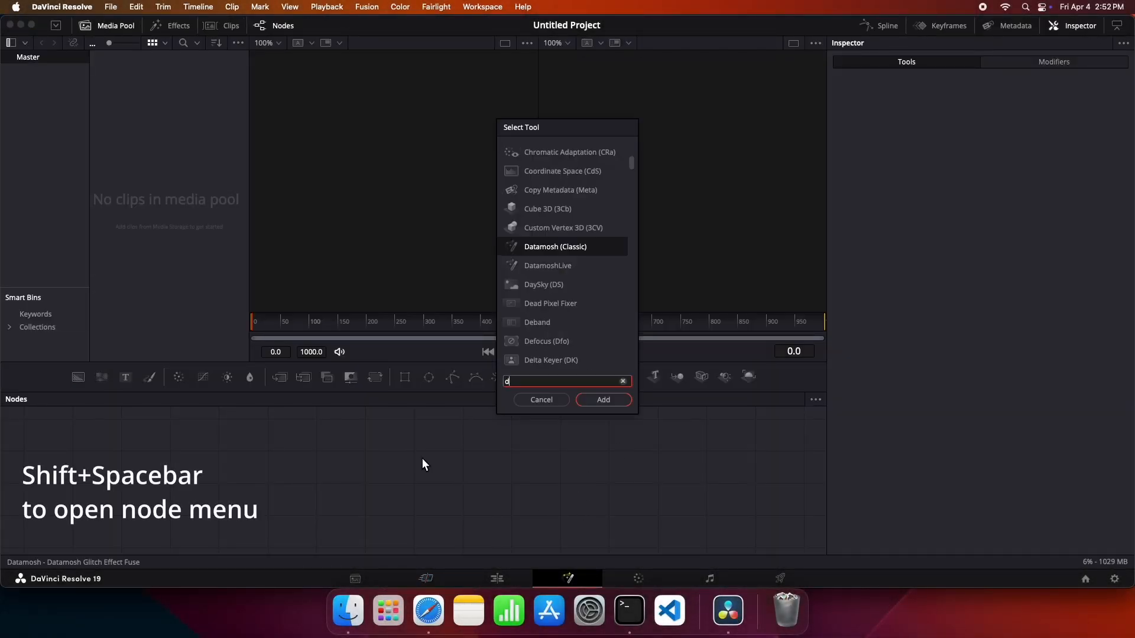
left_click(603, 399)
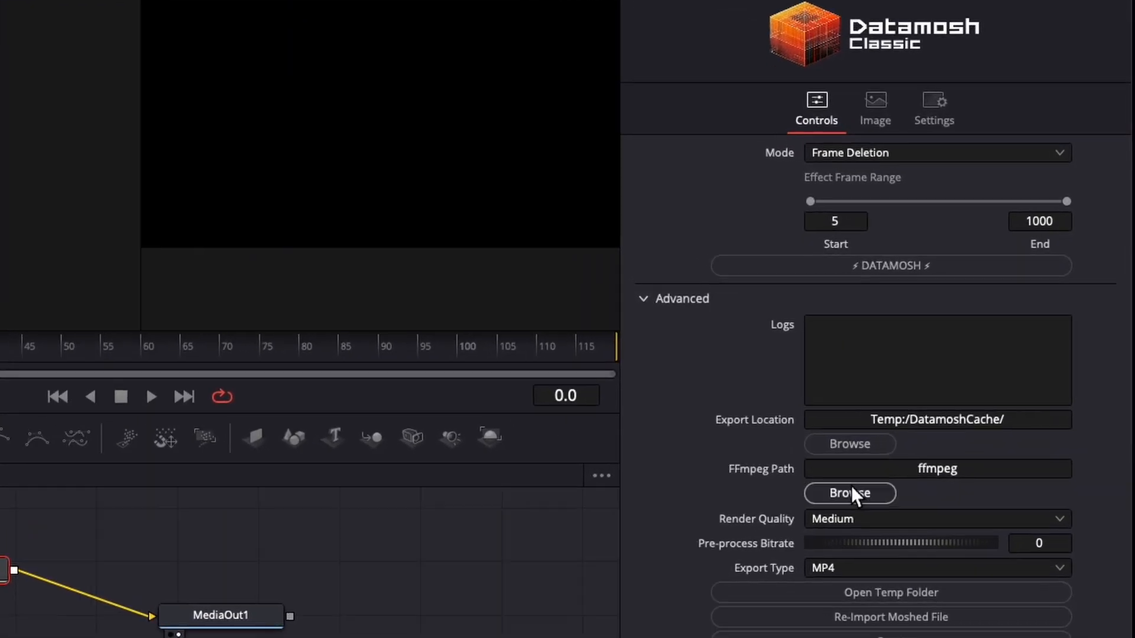
left_click(849, 493)
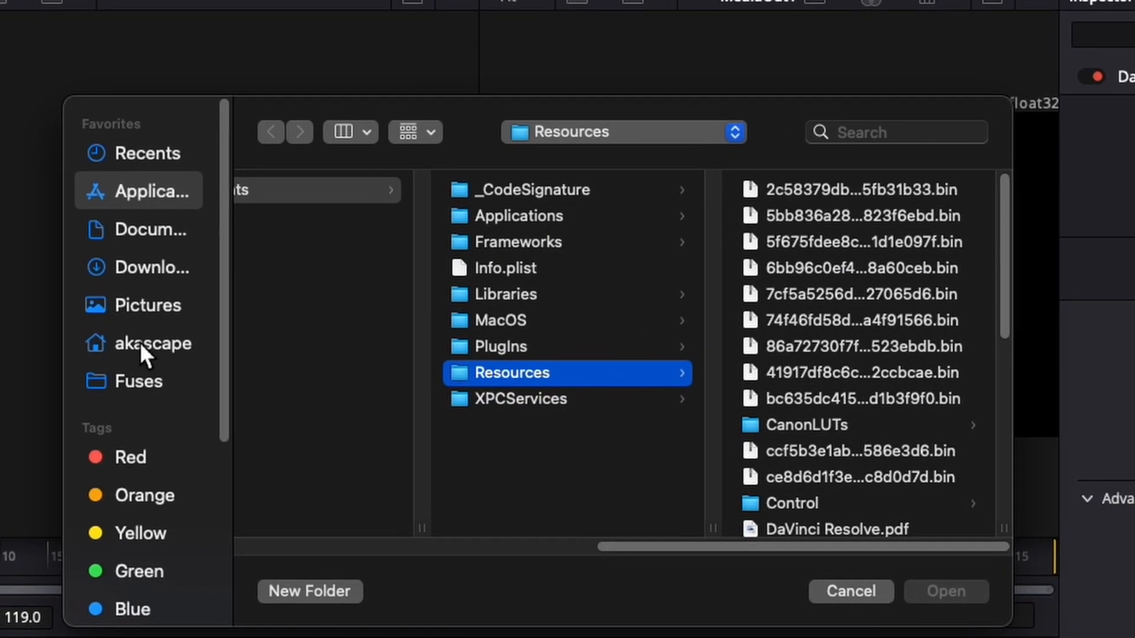
left_click(155, 268)
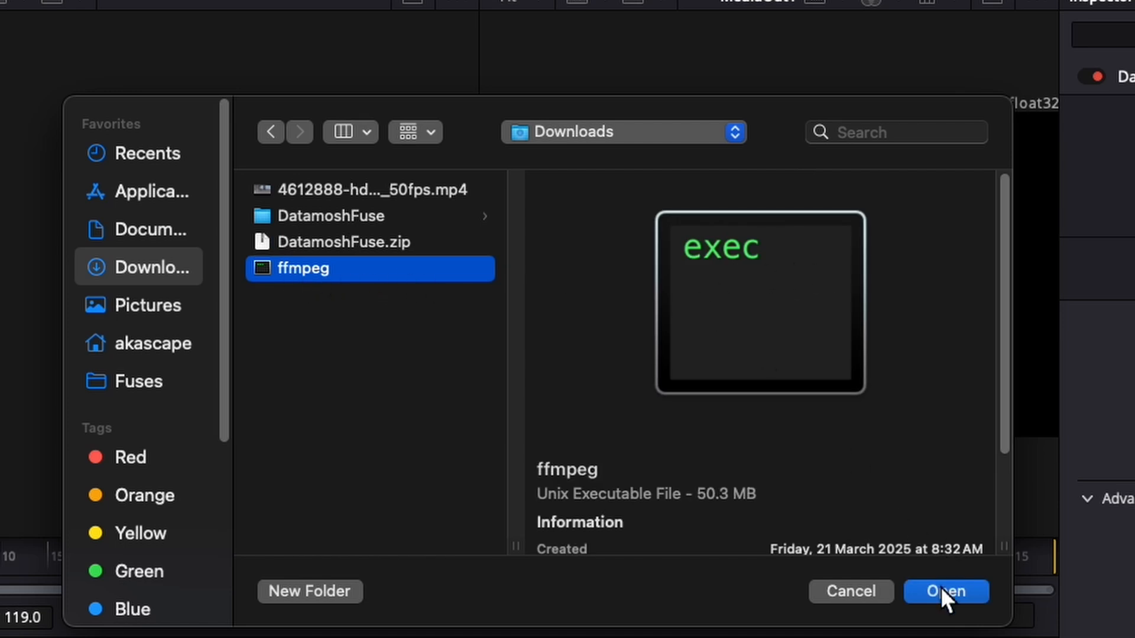
left_click(945, 591)
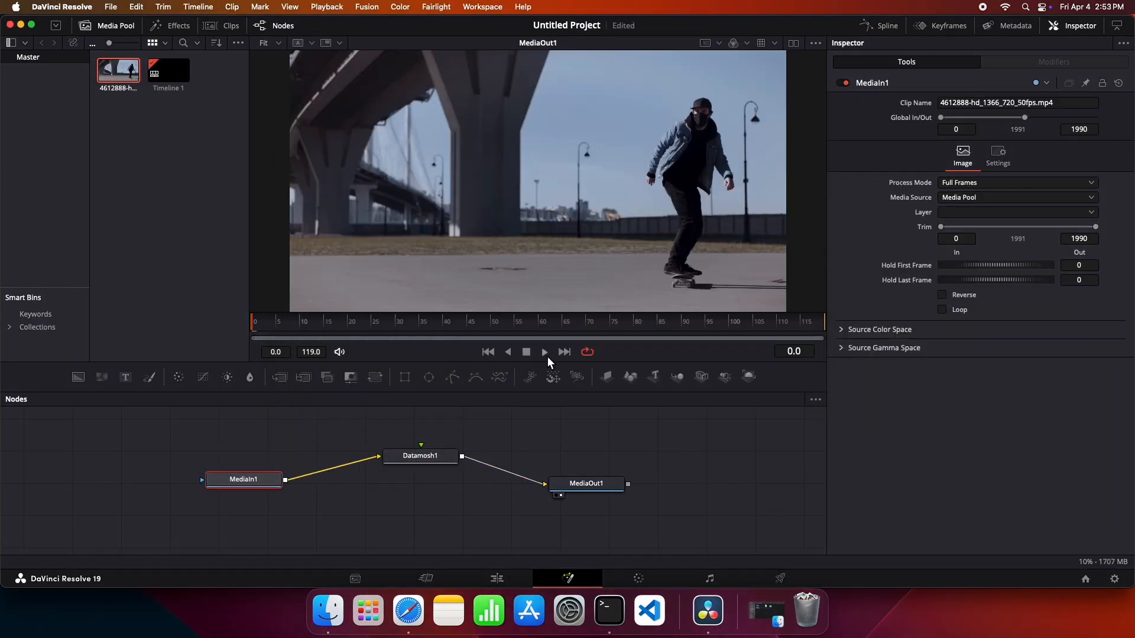
Step: Run DATAMOSH on Datamosh1 and play the glitched skateboarder clip via MediaIn2 in the viewer
left_click(420, 456)
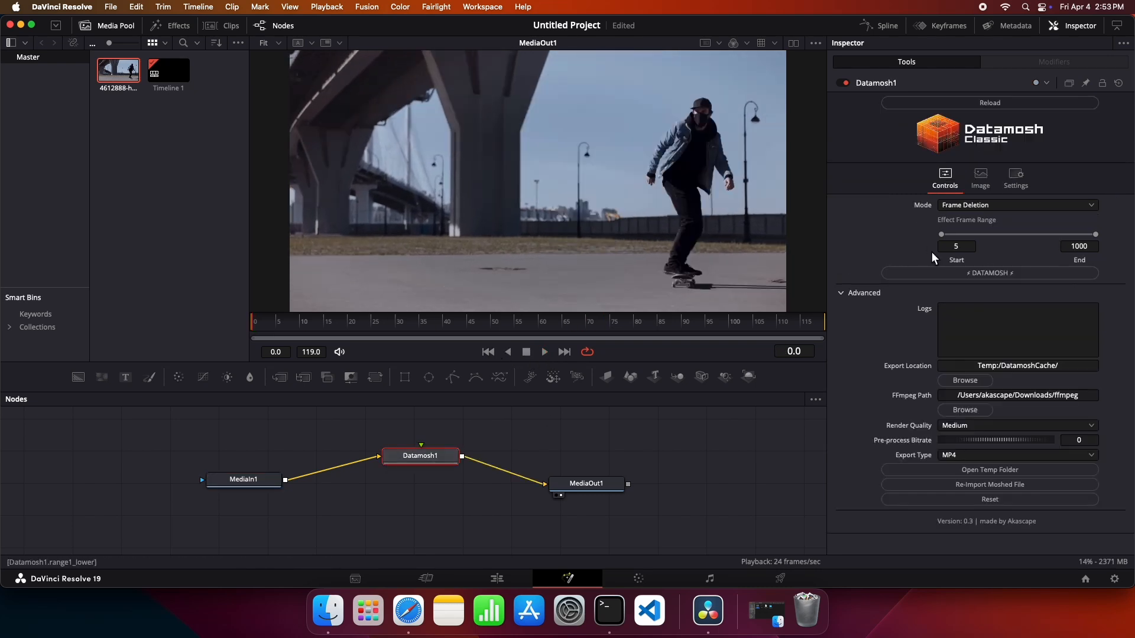
left_click(1014, 205)
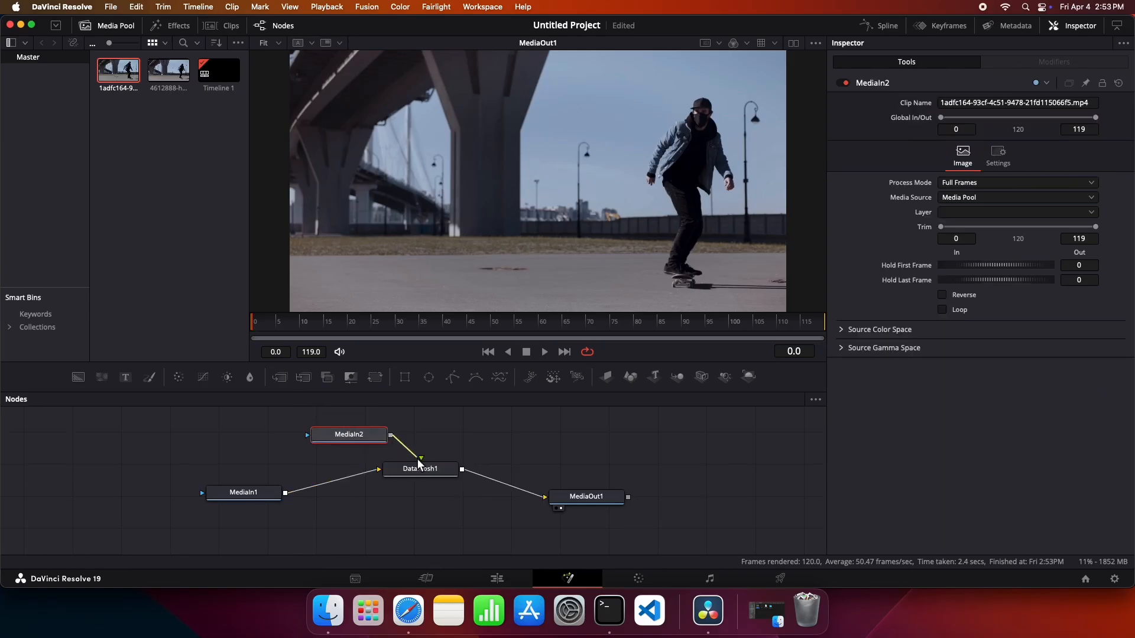
left_click(544, 352)
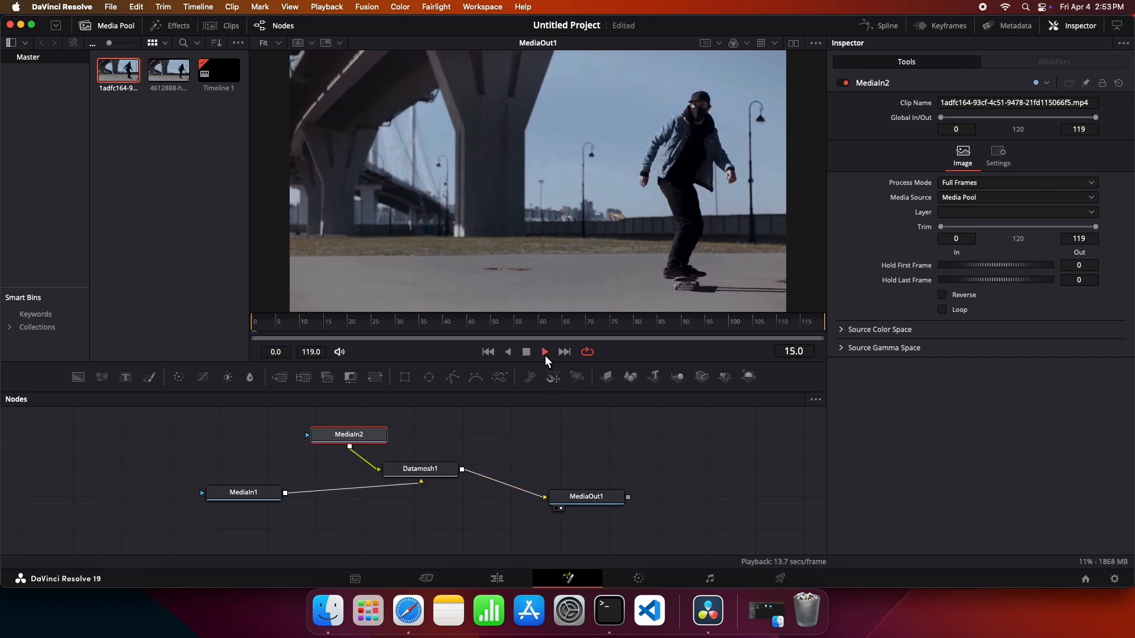
left_click(544, 352)
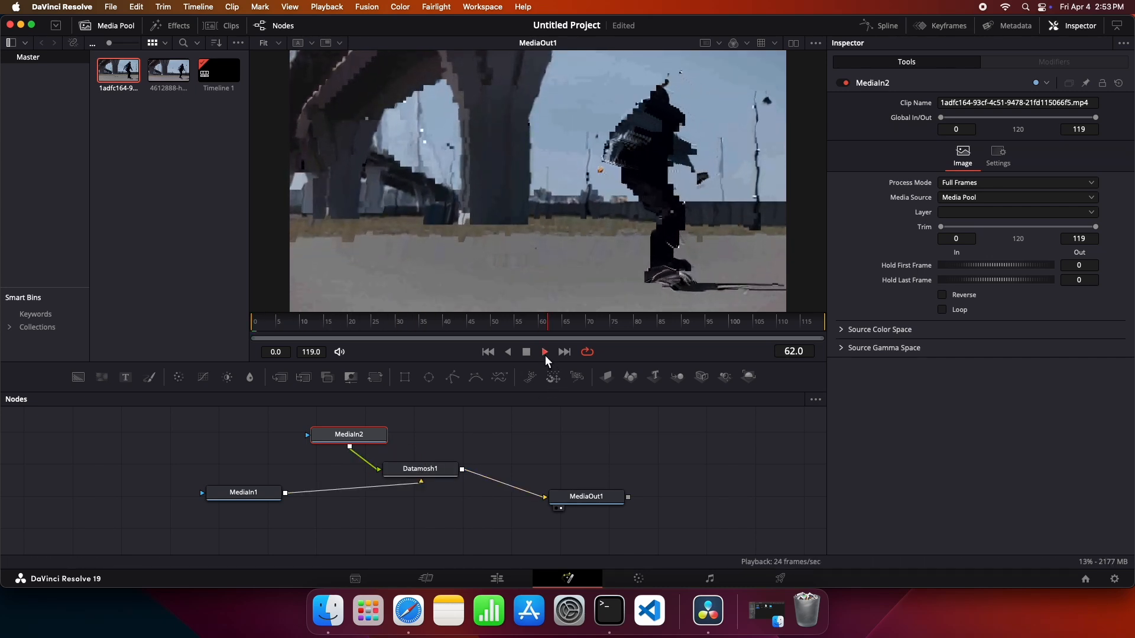
left_click(544, 352)
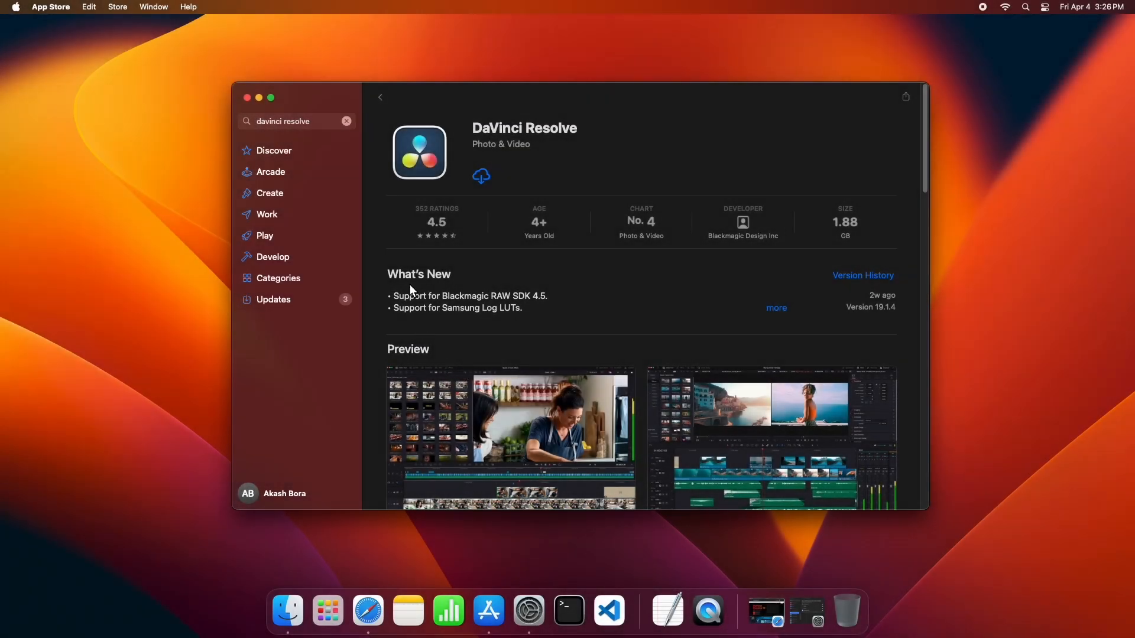
mouse_move(558, 341)
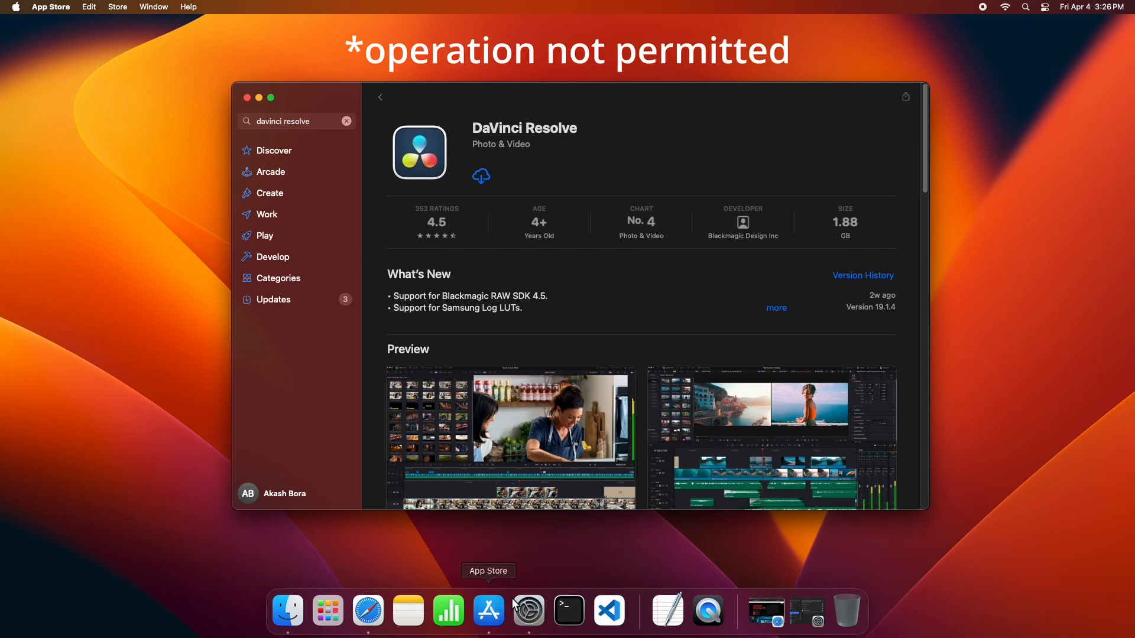
Step: Show the DaVinci Resolve 19 webpage in Safari, then minimise Safari and the App Store to the desktop
left_click(367, 610)
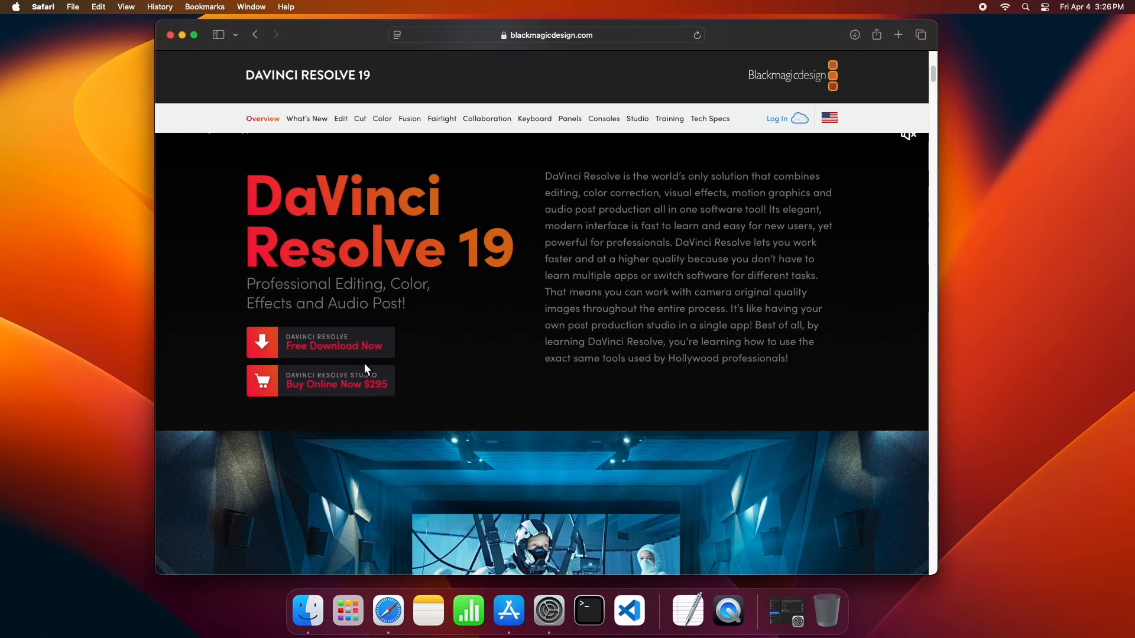
left_click(507, 610)
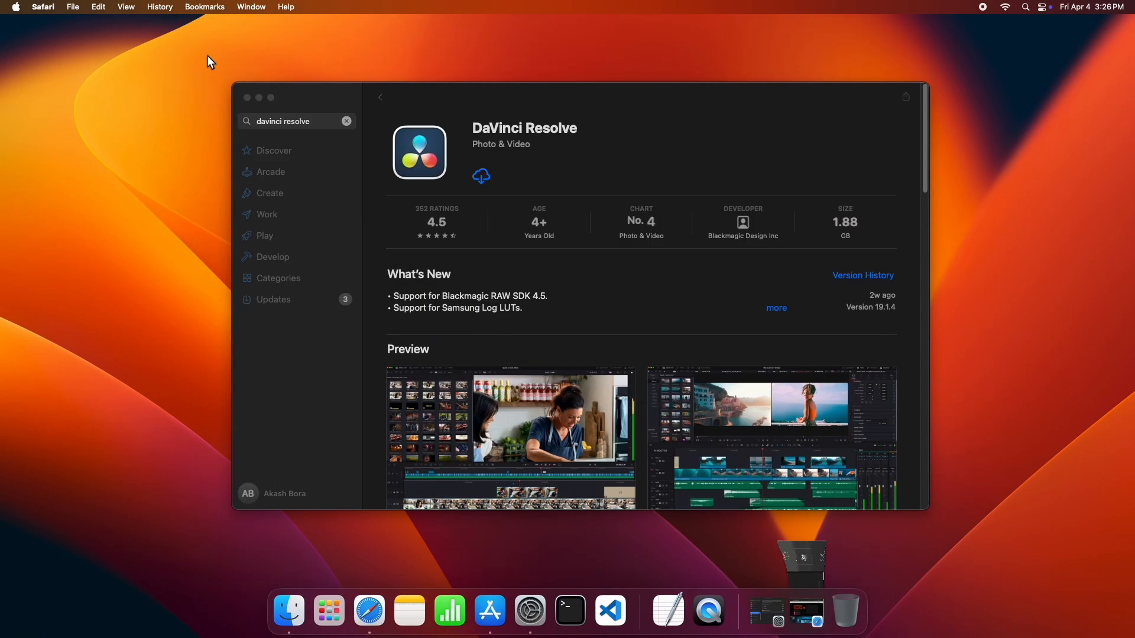
left_click(246, 97)
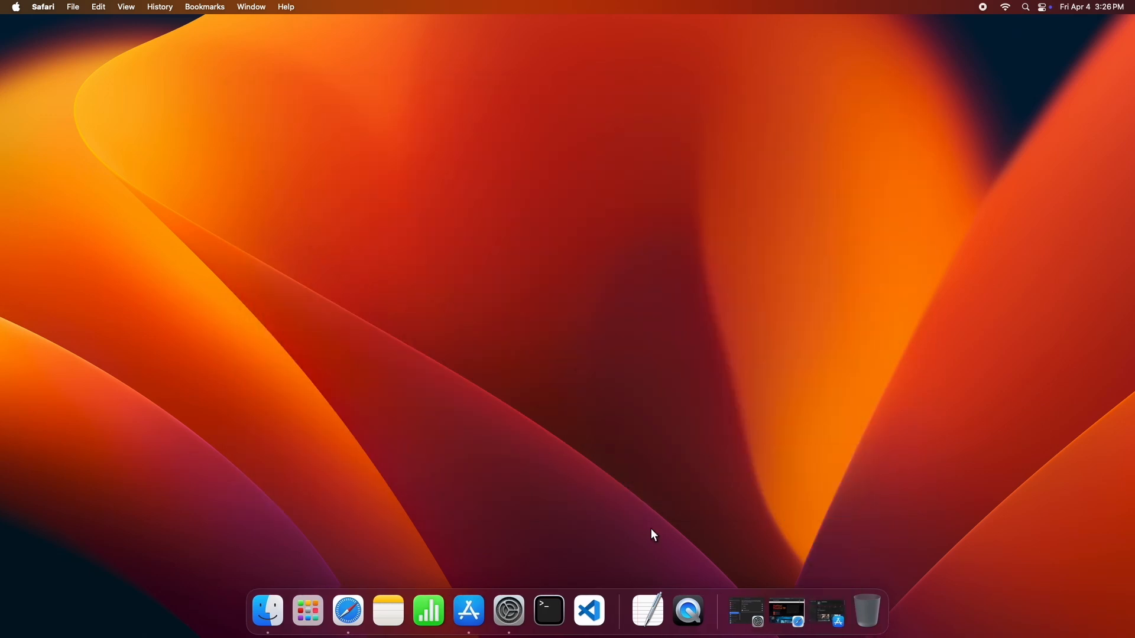
Step: Check Full Disk Access is enabled for DaVinci Resolve, ffmpeg, Terminal and Visual Studio Code, then close System Settings
left_click(766, 611)
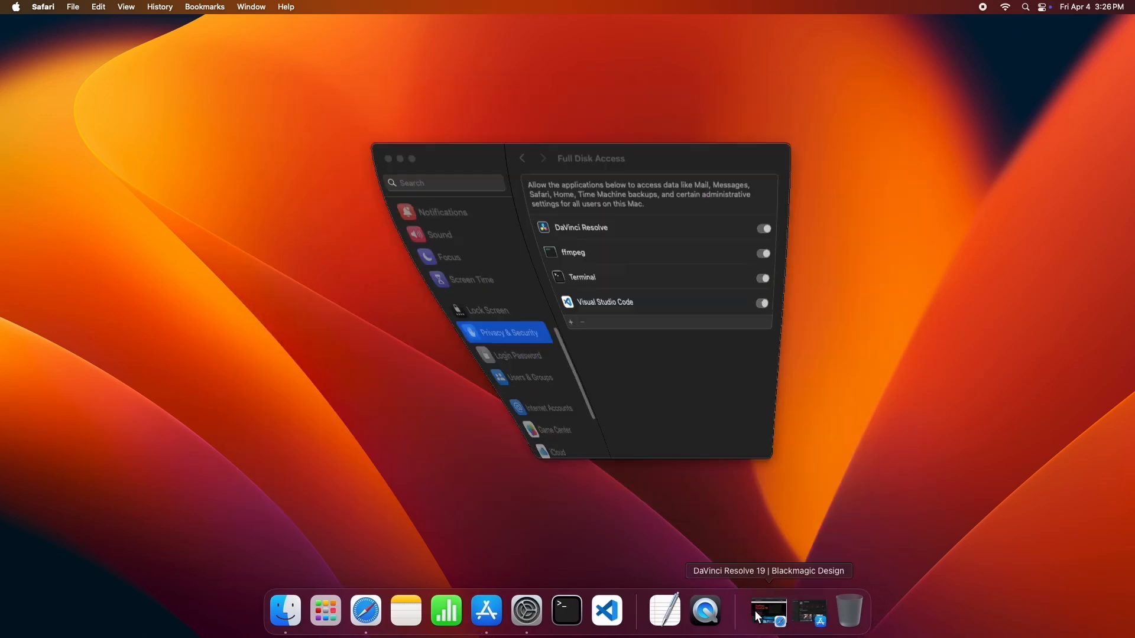
left_click(521, 157)
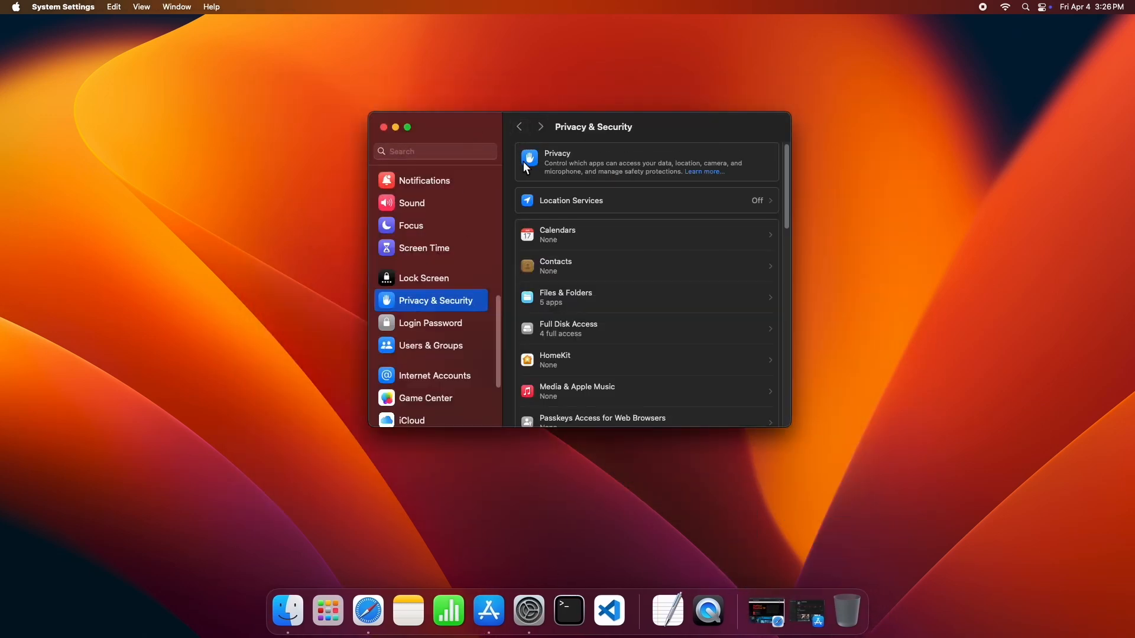
mouse_move(554, 304)
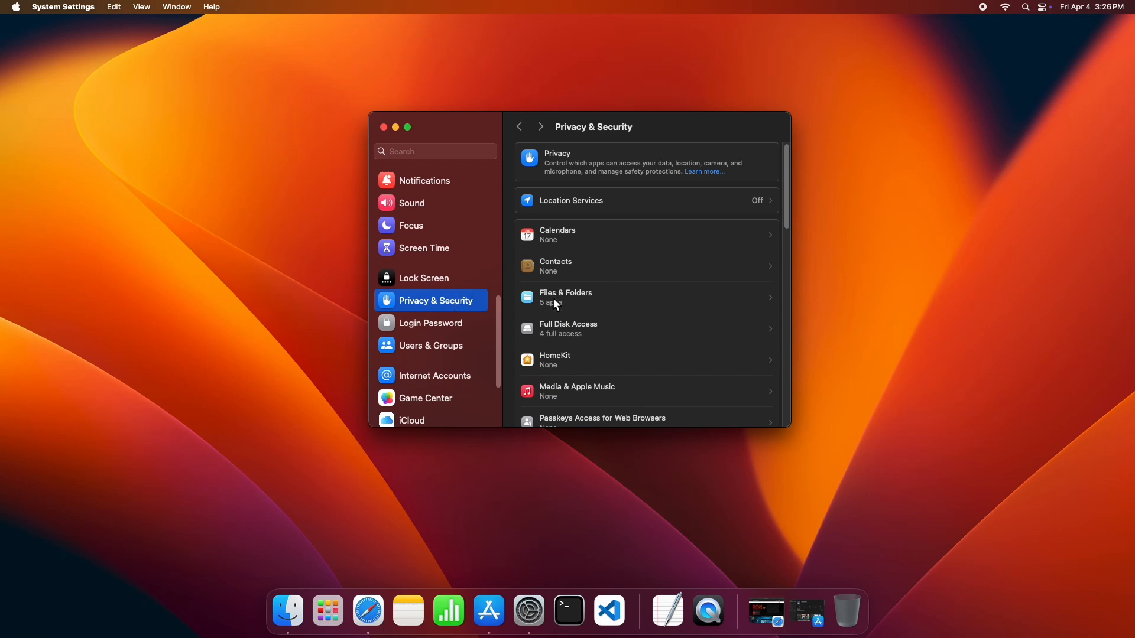
left_click(646, 328)
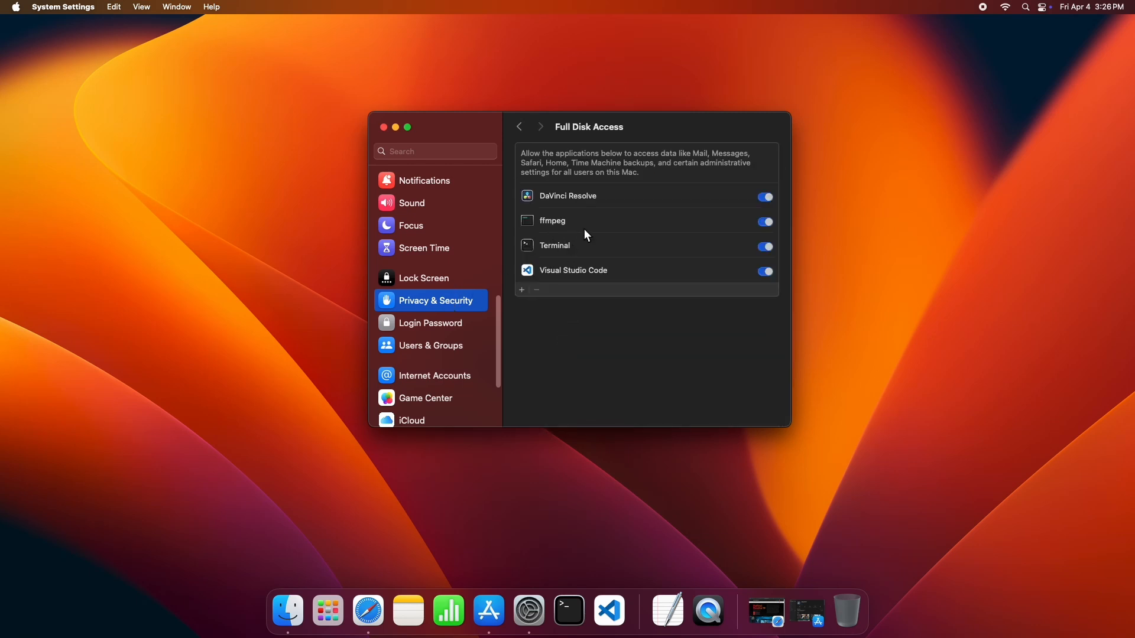
mouse_move(385, 129)
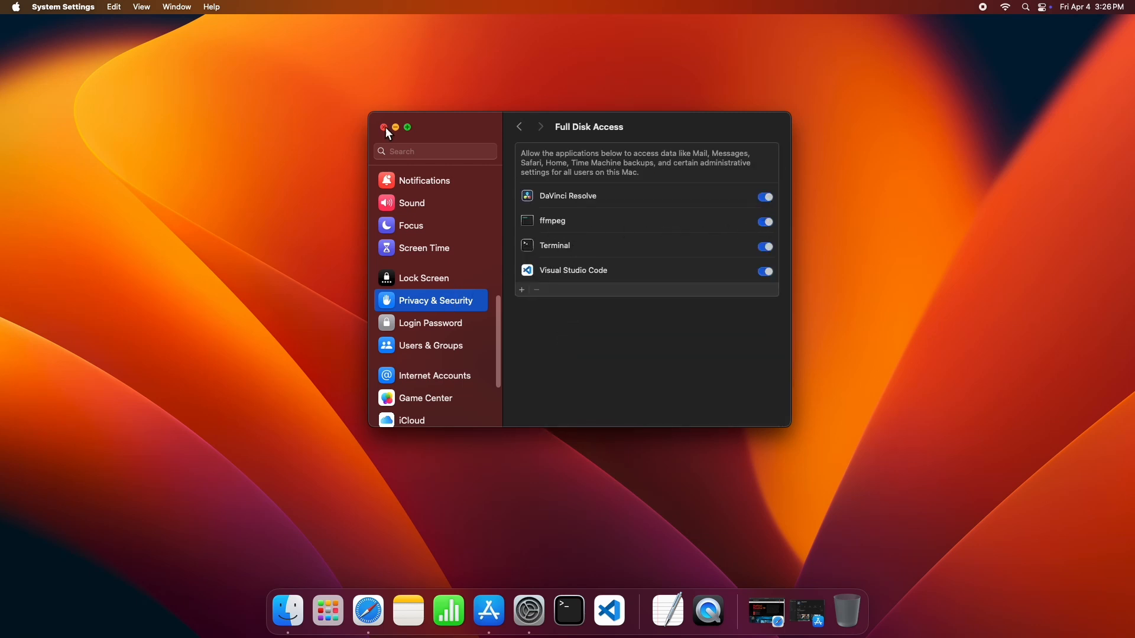
left_click(385, 128)
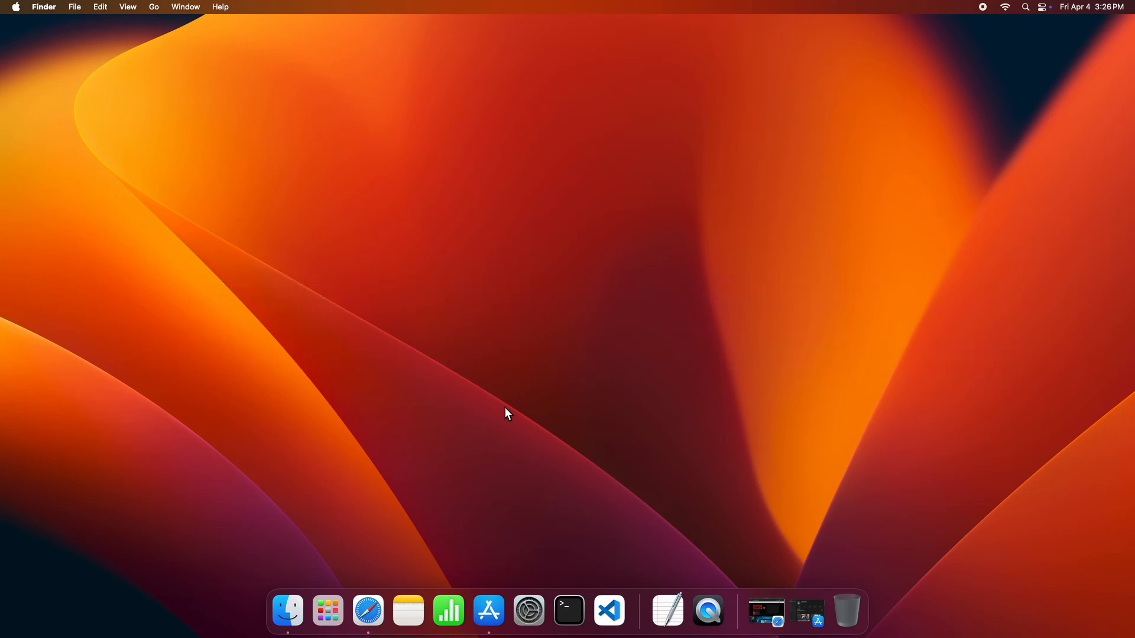
mouse_move(489, 610)
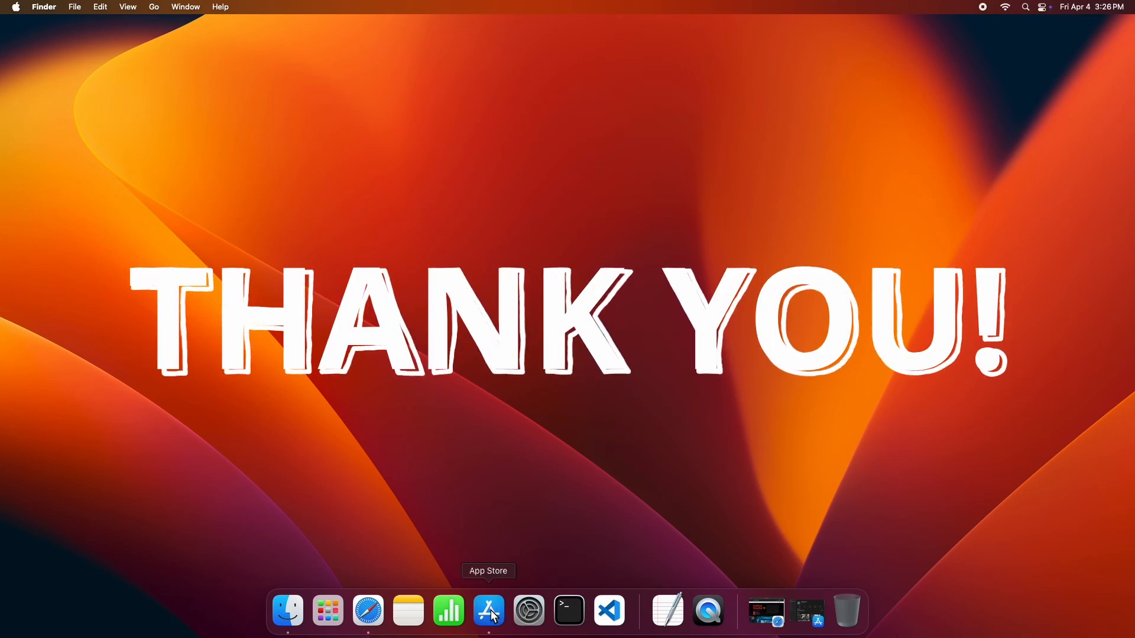